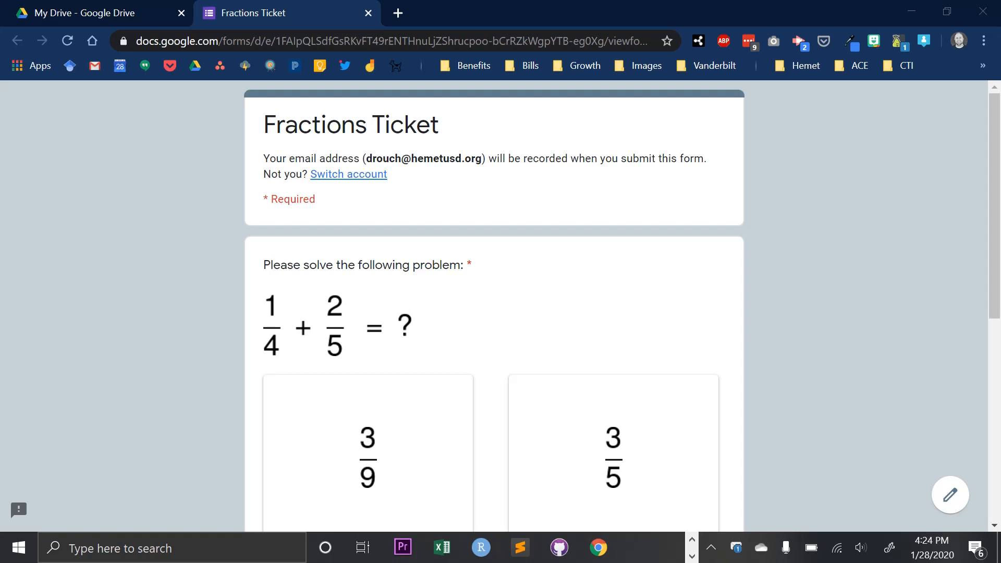
# Submit the Fractions Ticket with answer A (3/9) selected, after briefly changing it
pyautogui.scroll(-3)
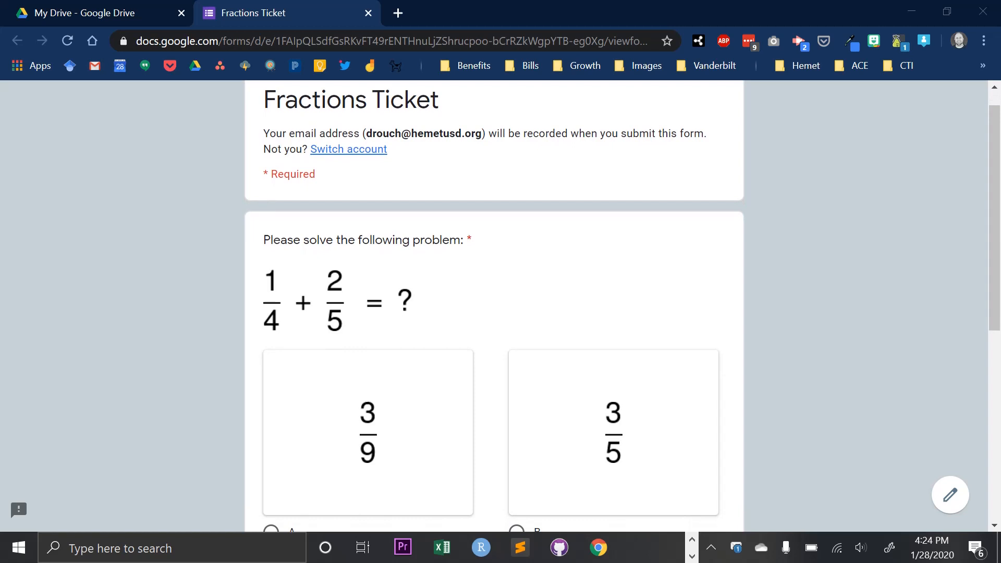
pyautogui.scroll(-3)
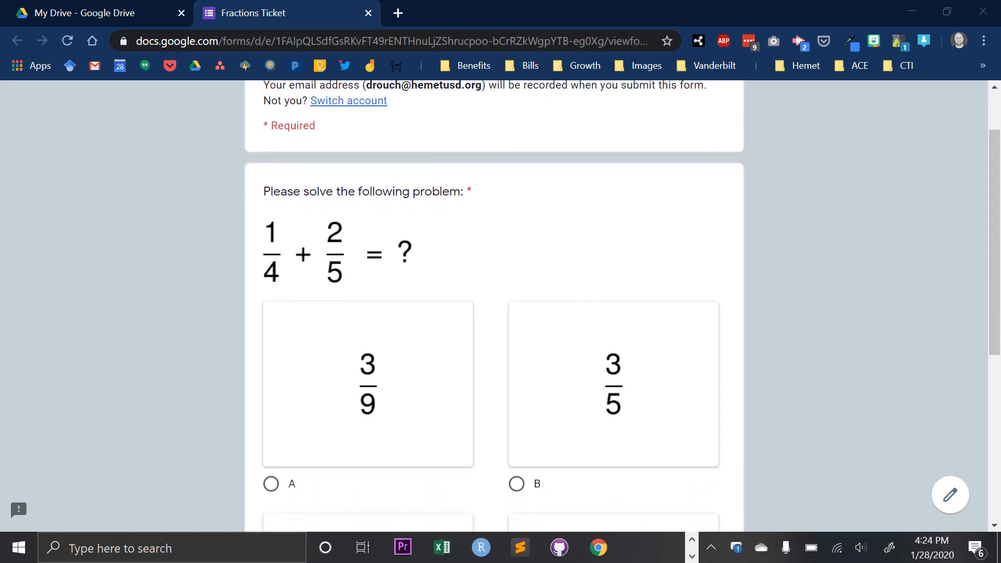
pyautogui.scroll(-3)
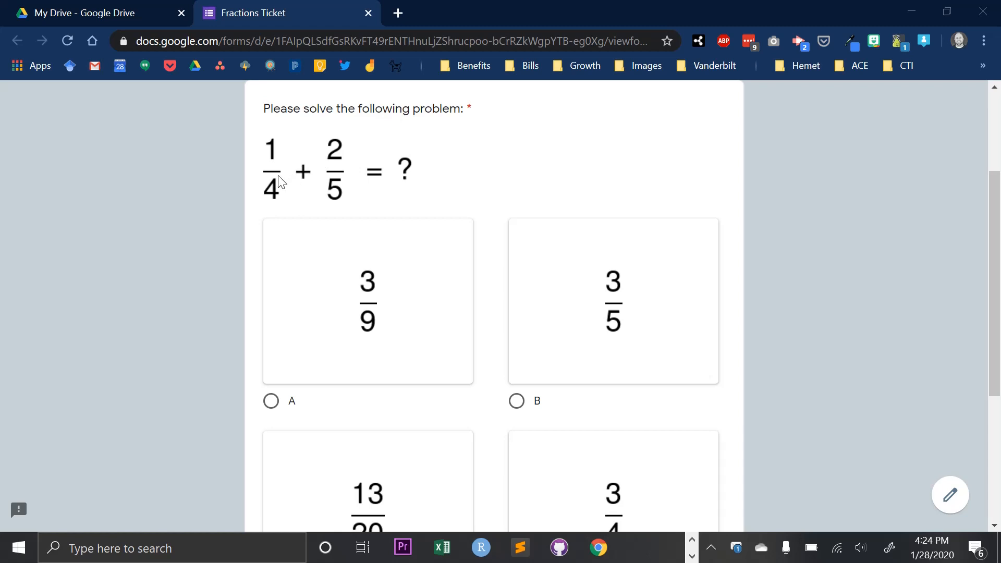
pyautogui.moveTo(286, 194)
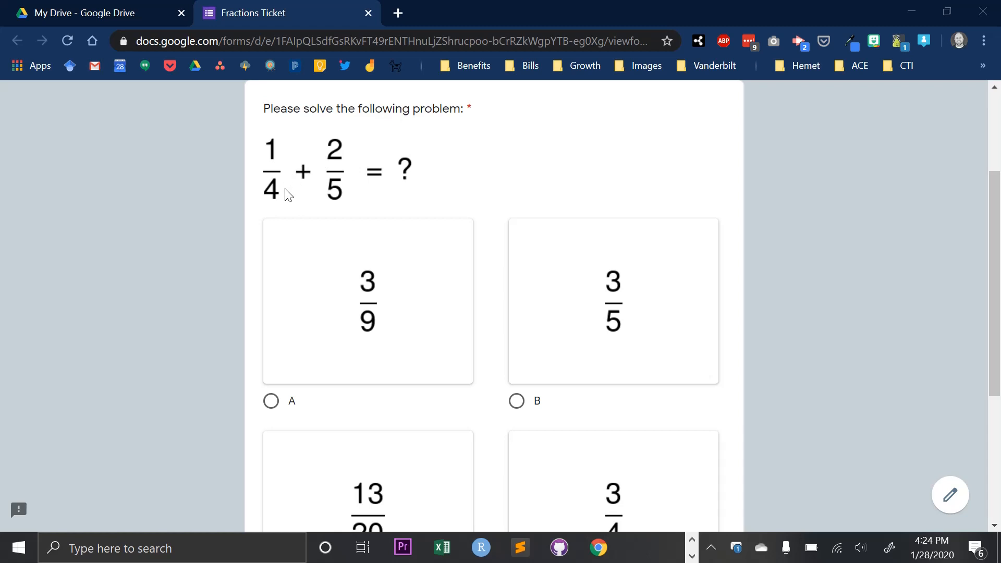
pyautogui.moveTo(313, 202)
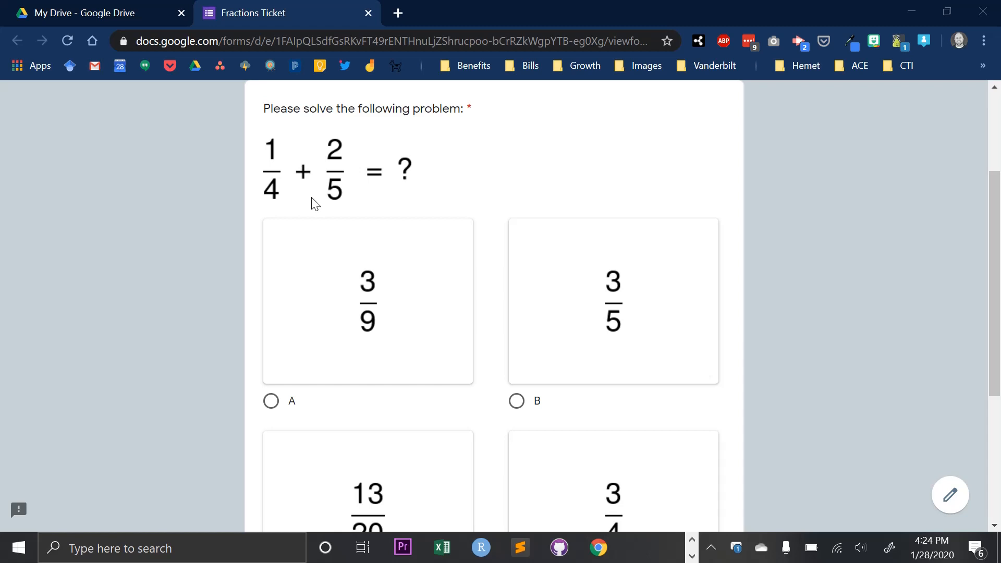
pyautogui.moveTo(284, 154)
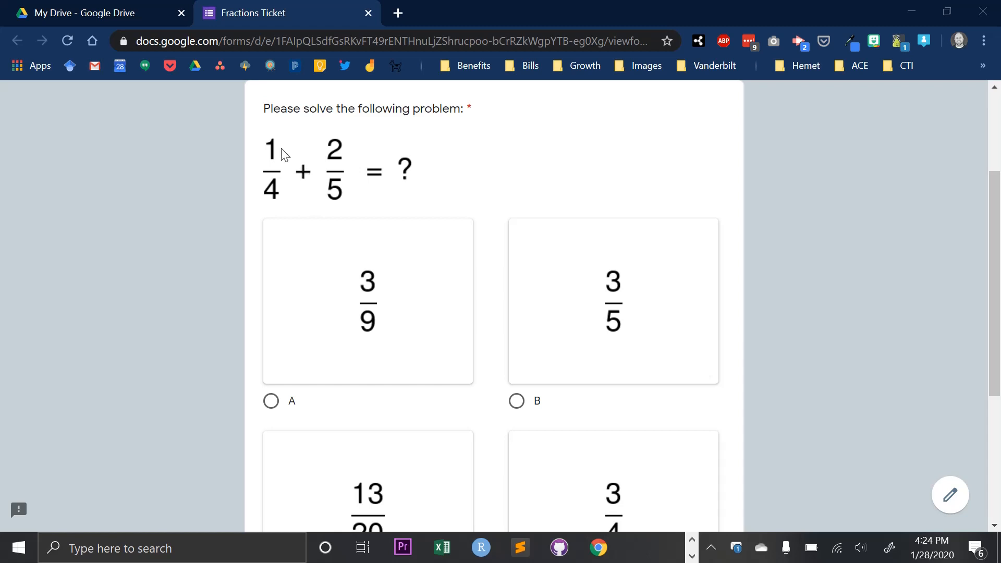
pyautogui.moveTo(336, 159)
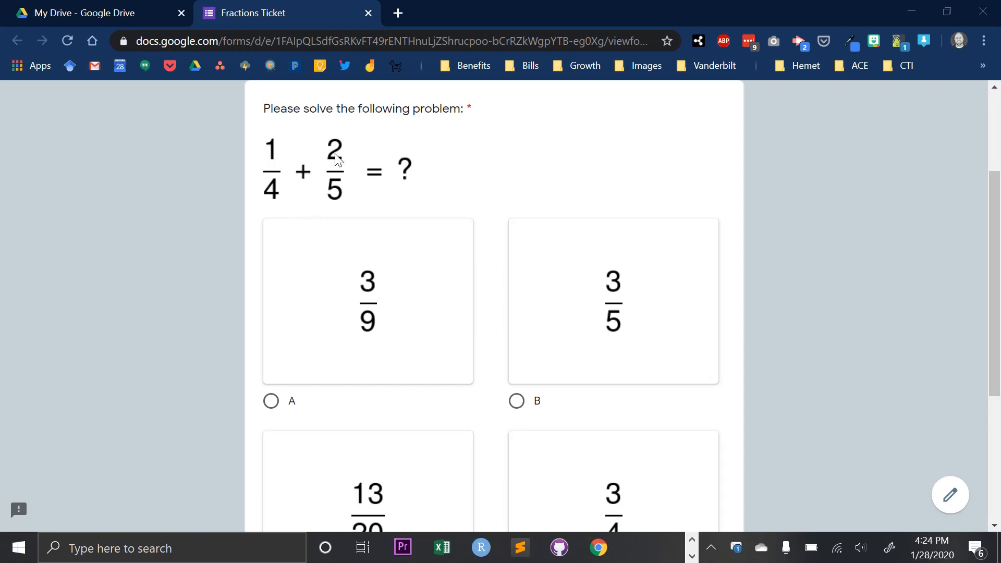
pyautogui.moveTo(322, 203)
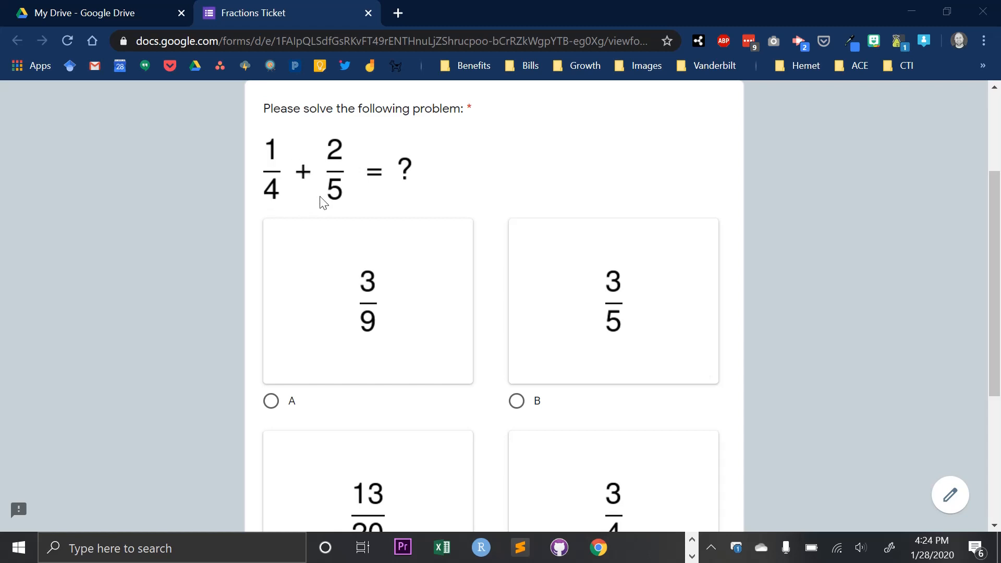
pyautogui.moveTo(319, 340)
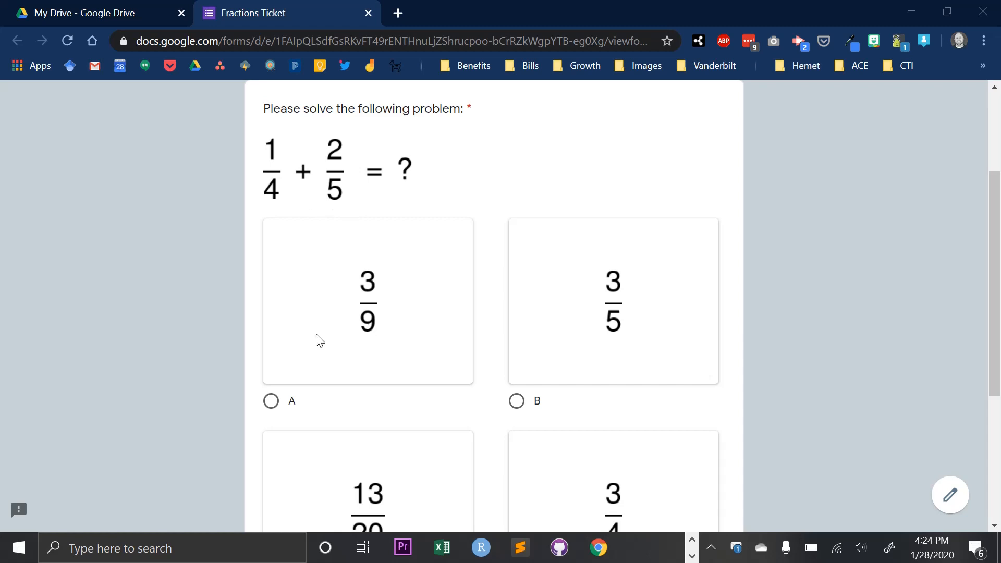
pyautogui.click(270, 400)
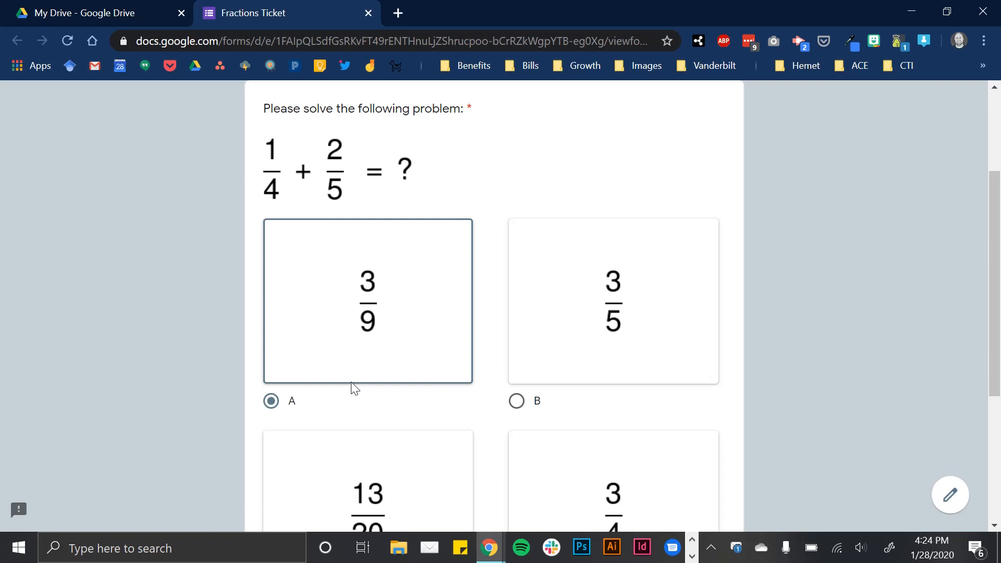
pyautogui.moveTo(411, 318)
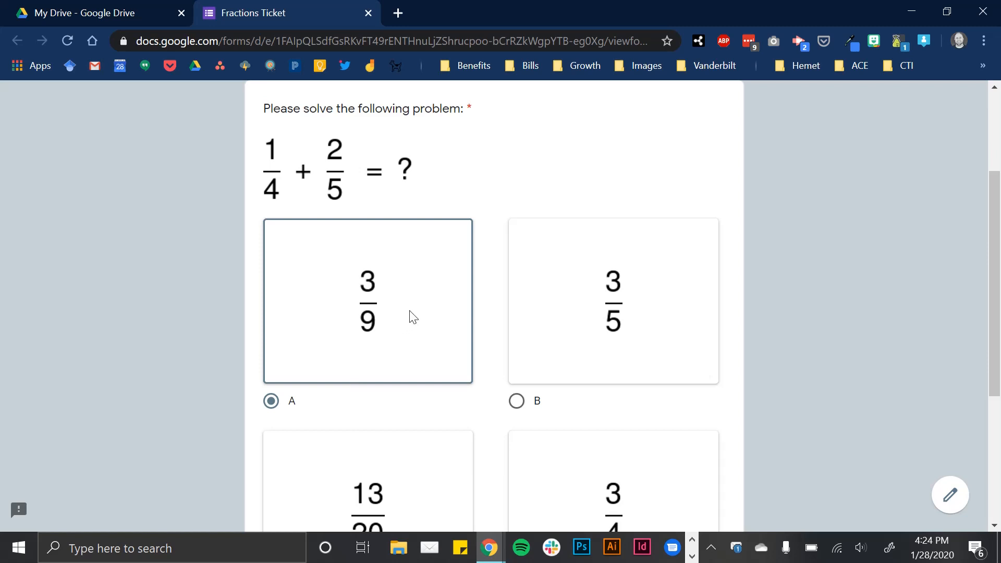
pyautogui.scroll(-3)
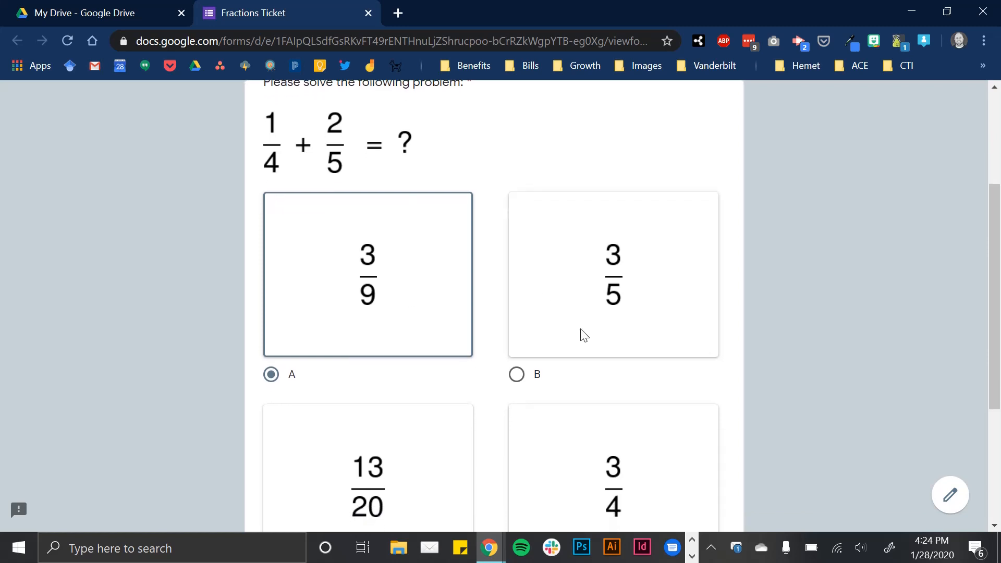
pyautogui.moveTo(645, 293)
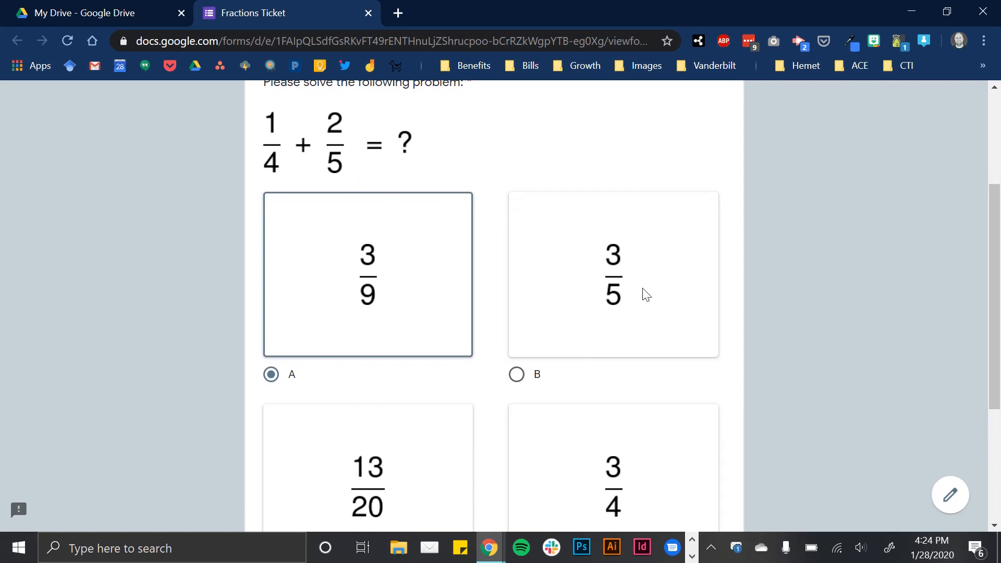
pyautogui.moveTo(629, 327)
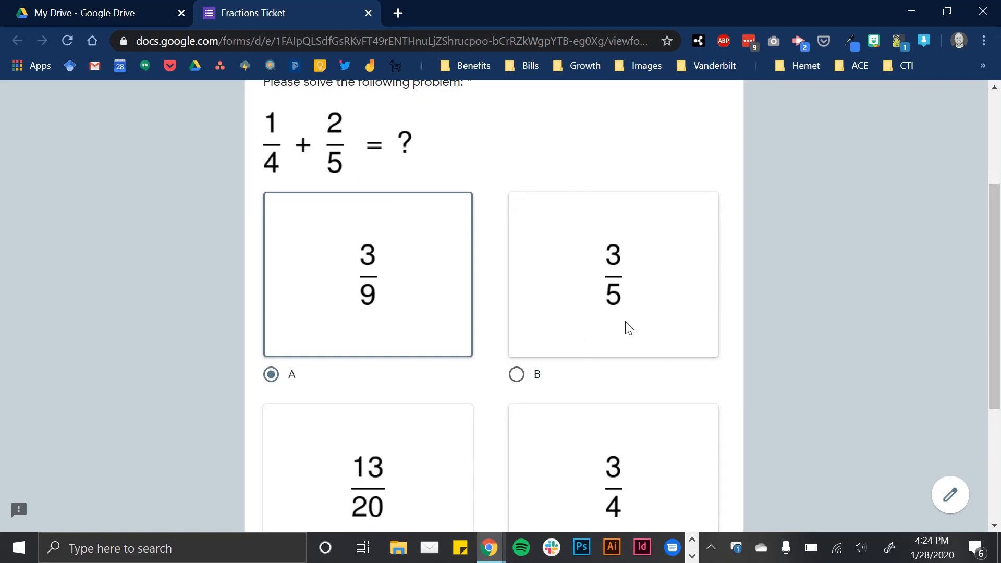
pyautogui.scroll(-3)
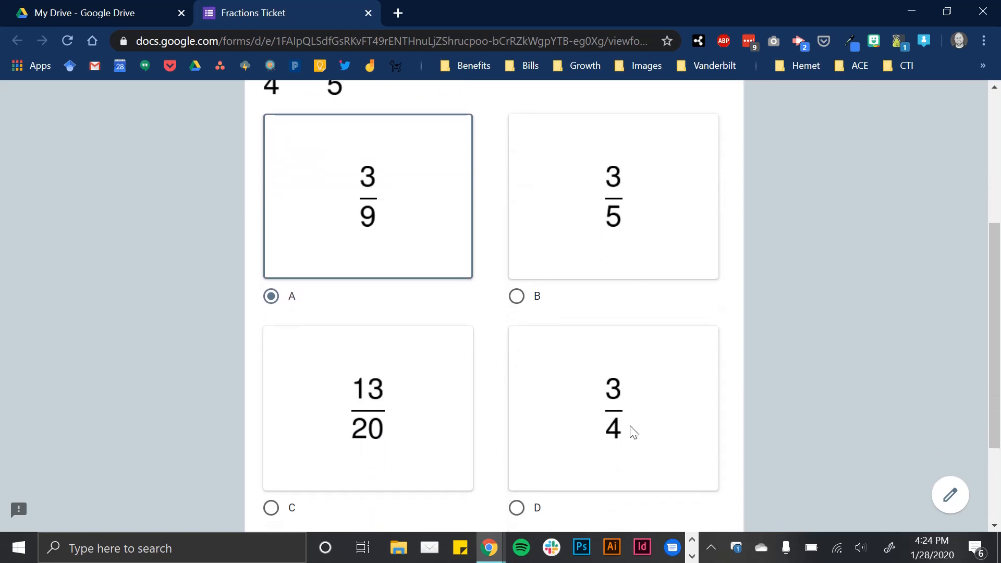
pyautogui.moveTo(402, 396)
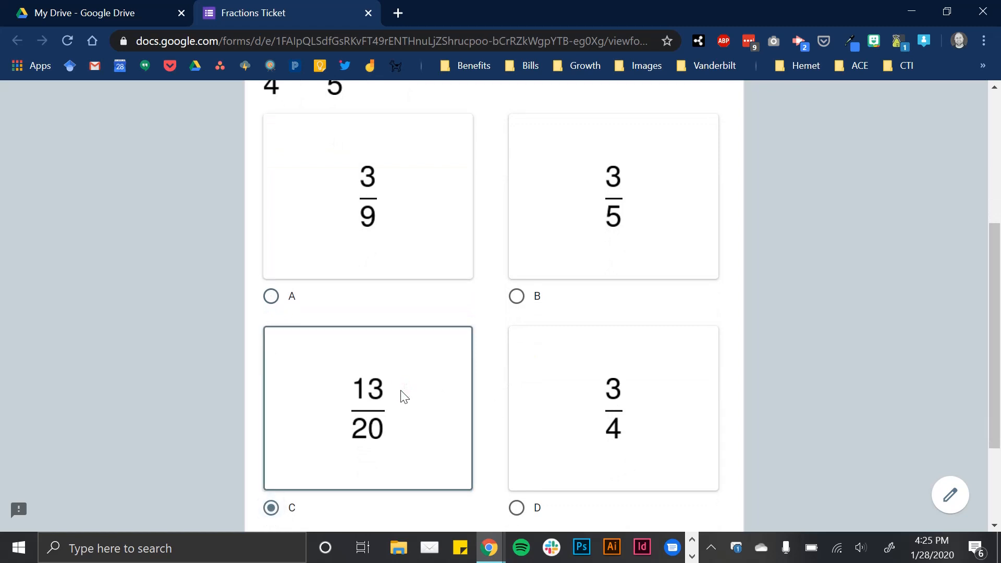
pyautogui.moveTo(578, 270)
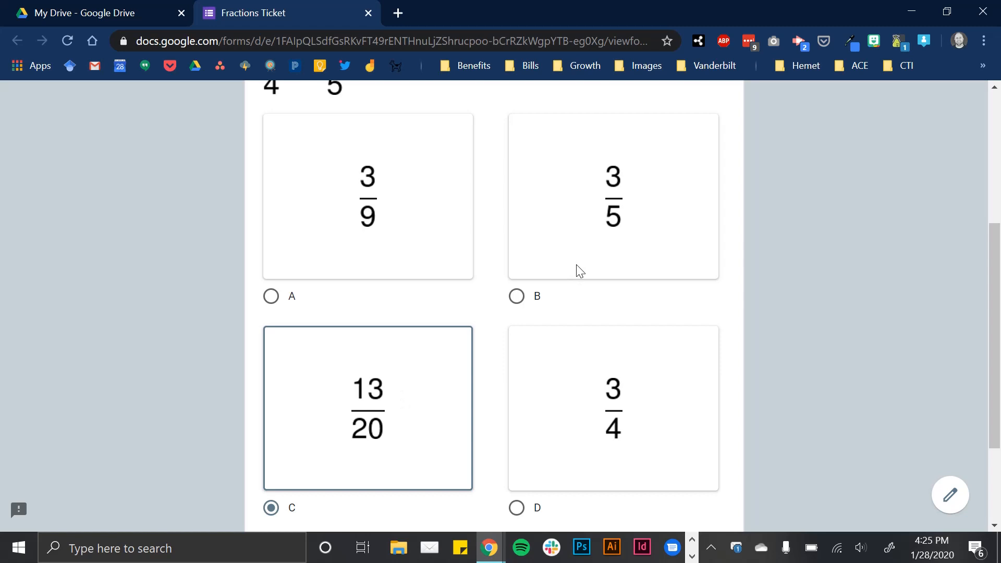
pyautogui.click(270, 296)
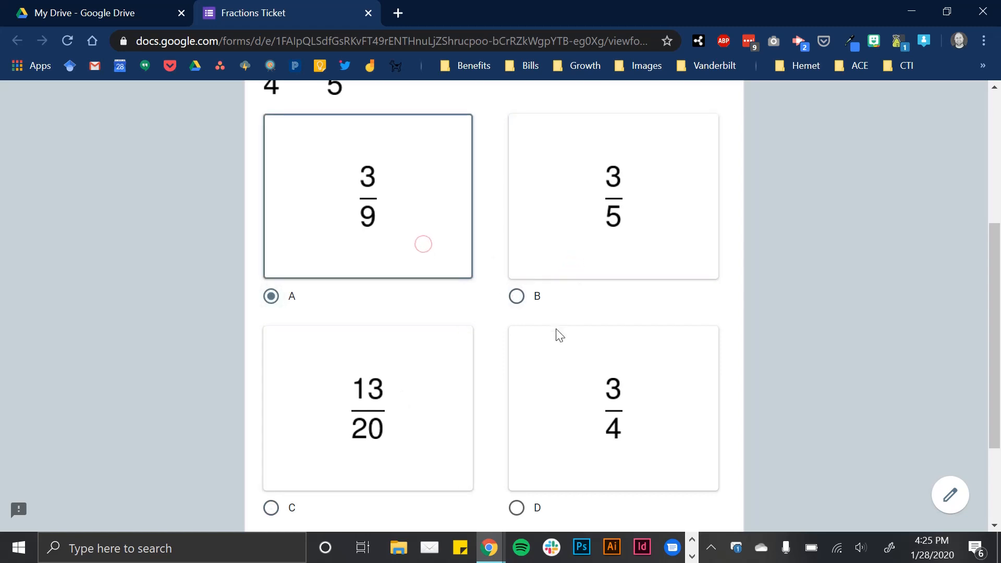
pyautogui.scroll(-3)
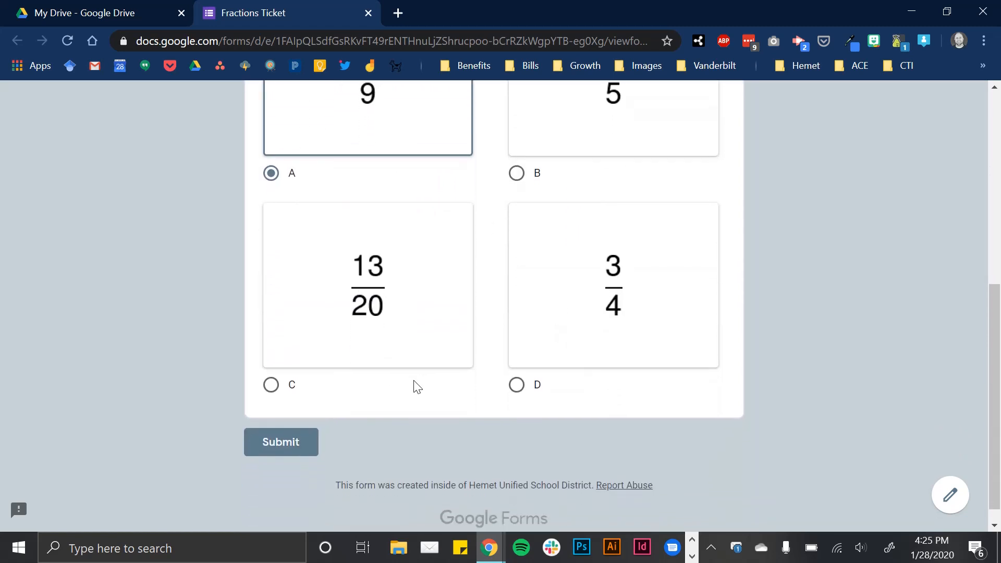
pyautogui.click(281, 441)
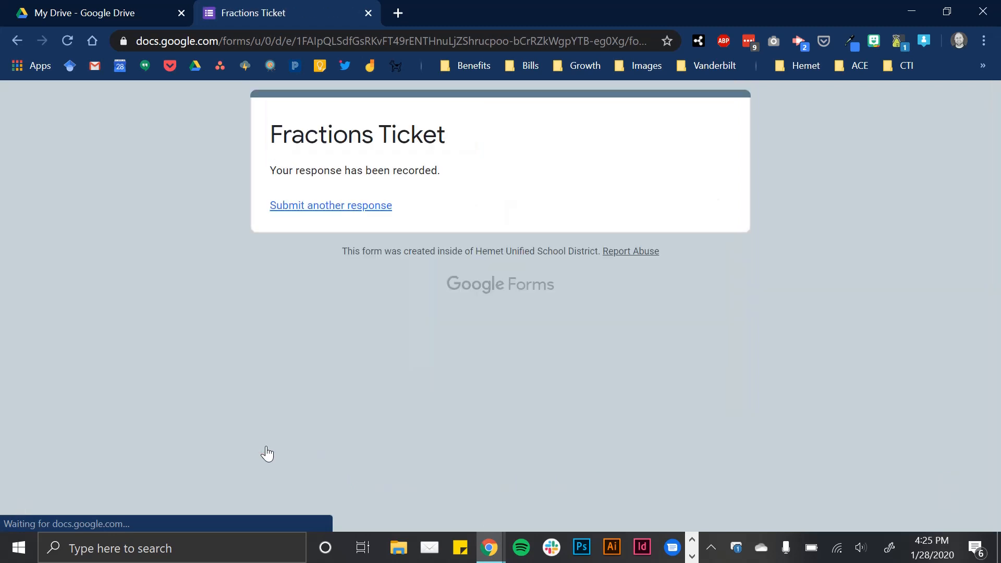
# Open the form's responses spreadsheet and delete the empty rows 2 and 3
pyautogui.click(90, 13)
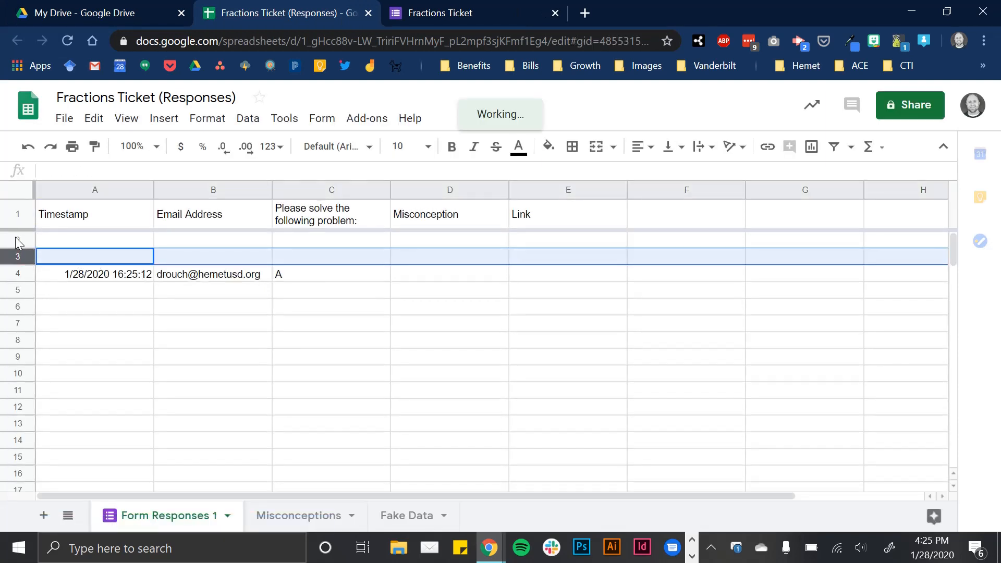
pyautogui.rightClick(17, 249)
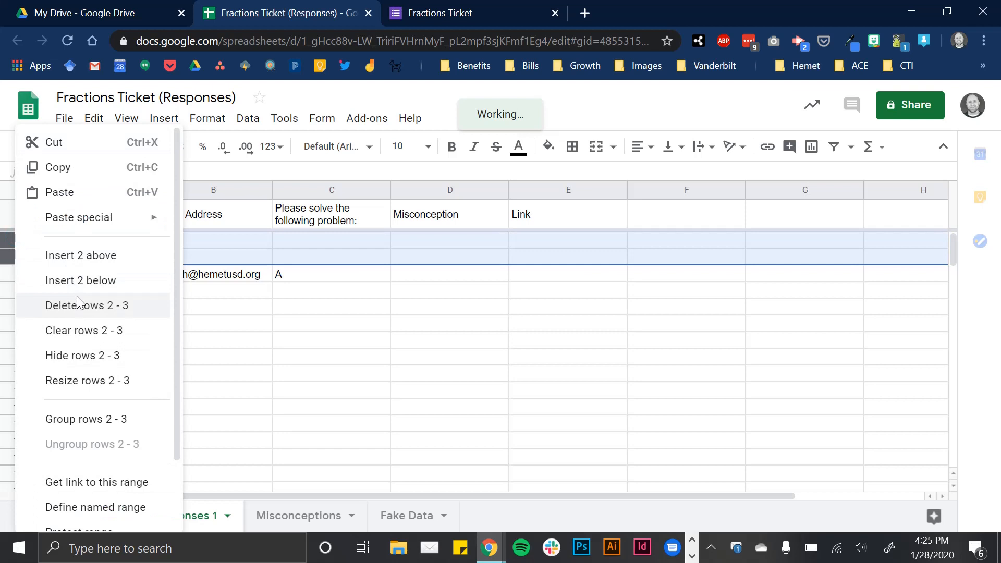
pyautogui.click(84, 305)
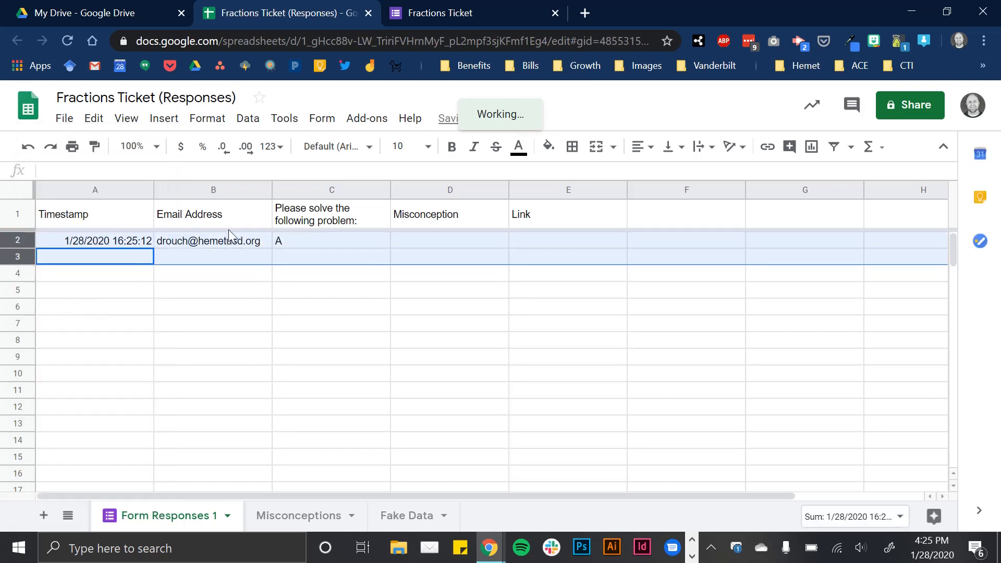
# Check the recorded email and answer A in row 2, then select D2
pyautogui.click(213, 241)
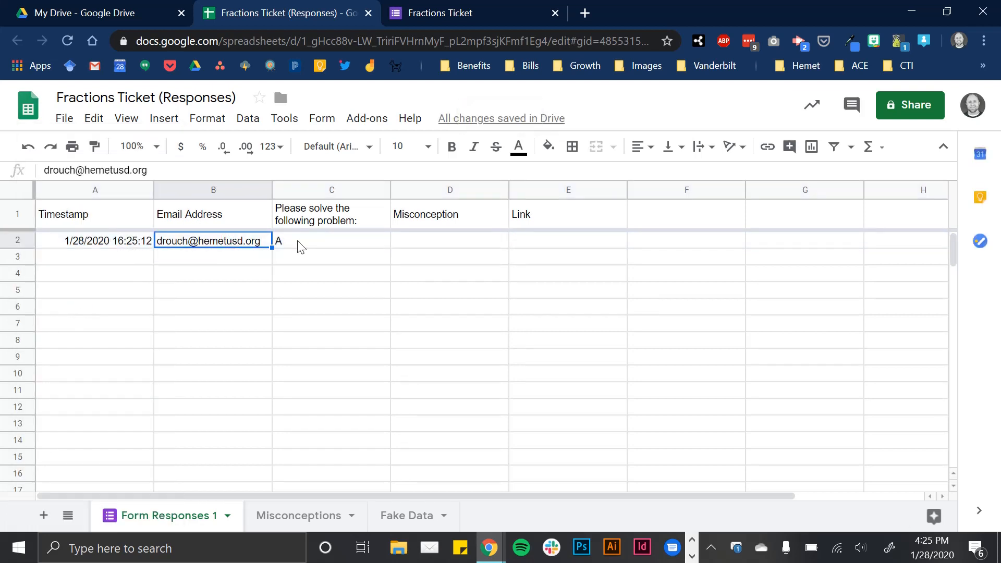
pyautogui.click(330, 241)
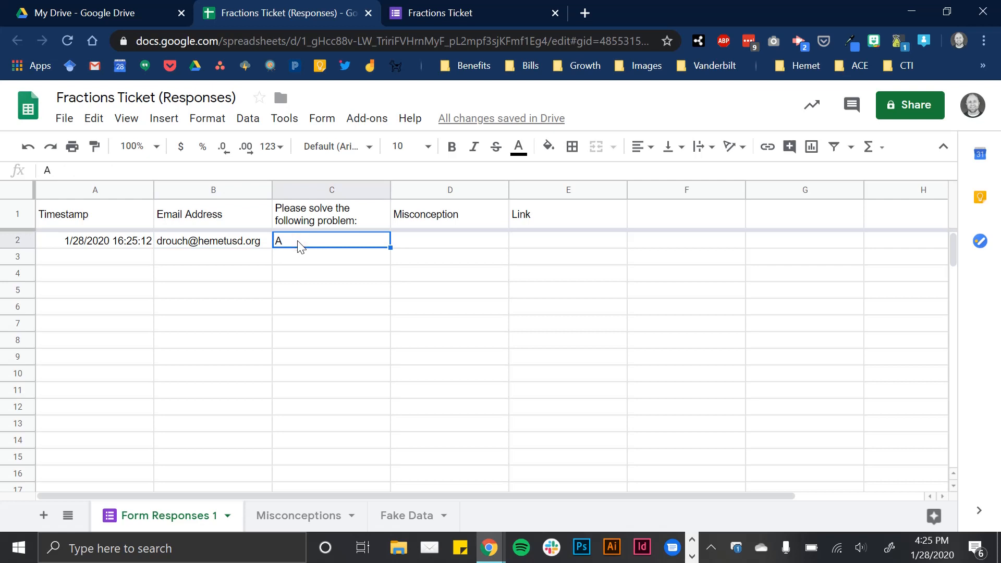
pyautogui.moveTo(439, 216)
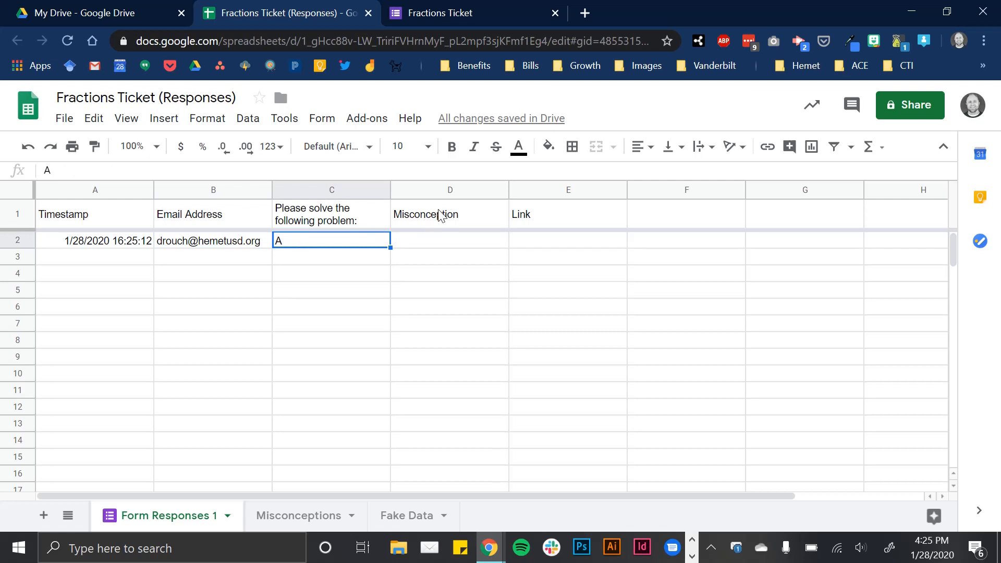
pyautogui.moveTo(261, 392)
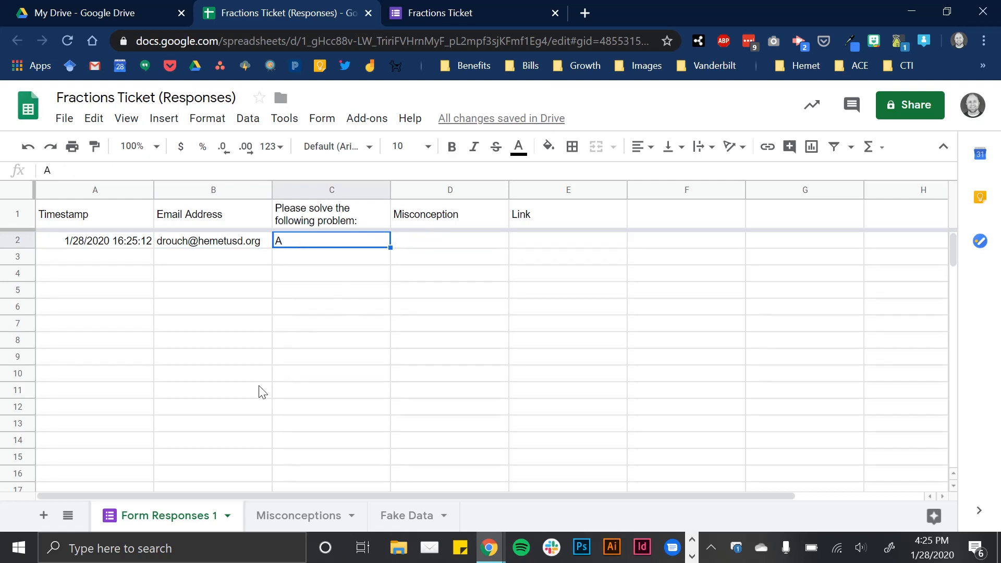
pyautogui.moveTo(461, 258)
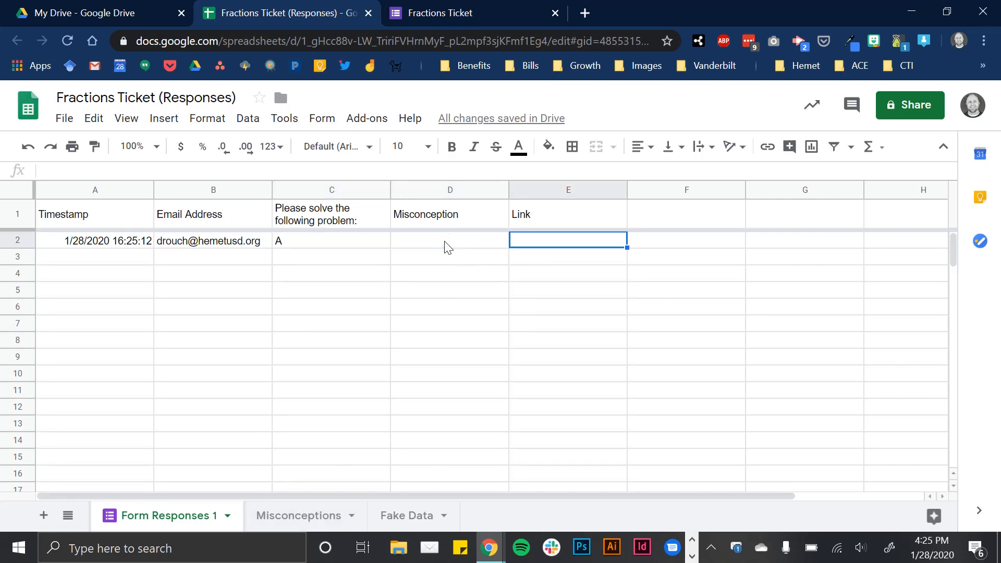
pyautogui.click(449, 240)
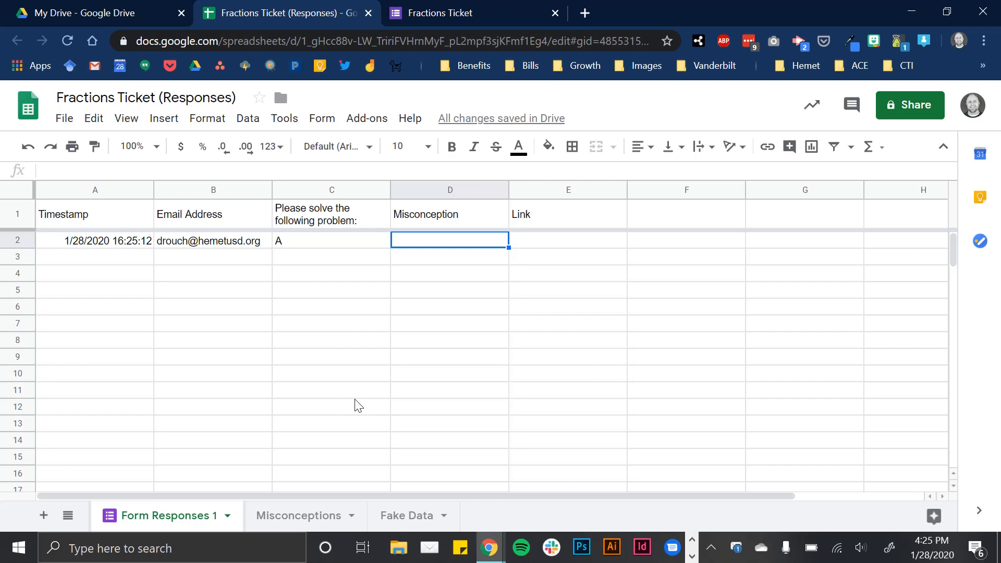
# Review the Misconceptions table's answers, misconceptions like None for C, and intervention links
pyautogui.click(299, 515)
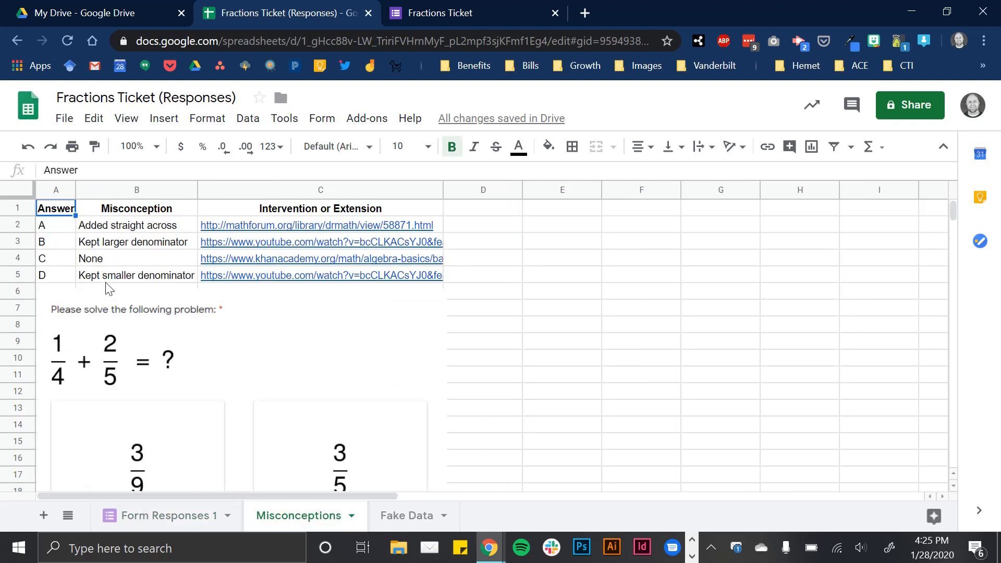
pyautogui.click(56, 225)
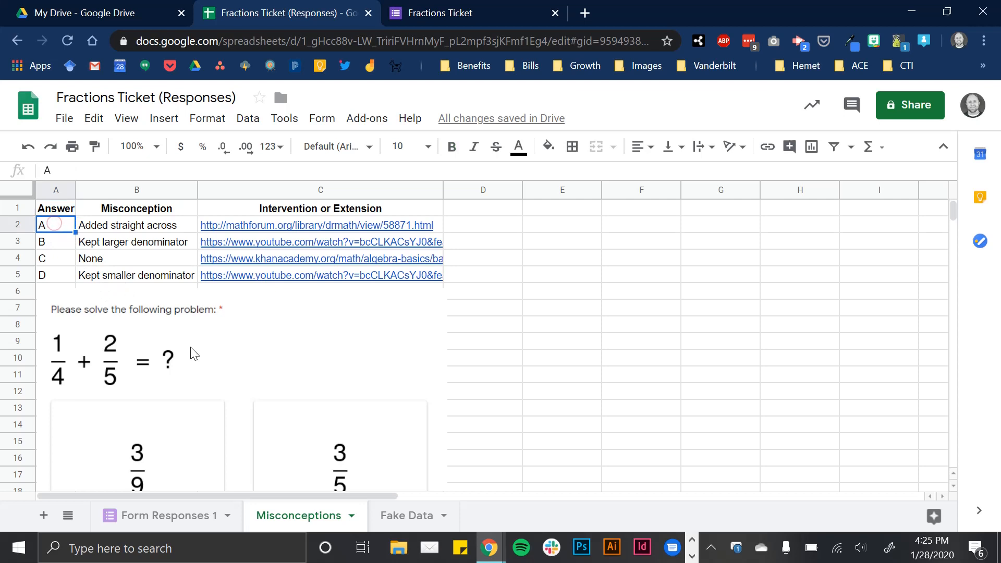
pyautogui.scroll(-3)
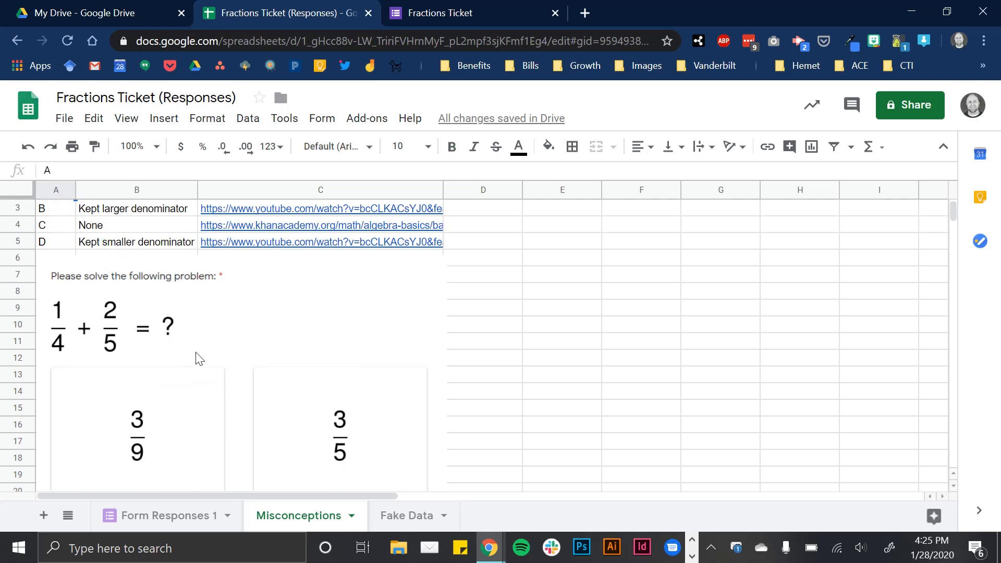
pyautogui.moveTo(69, 307)
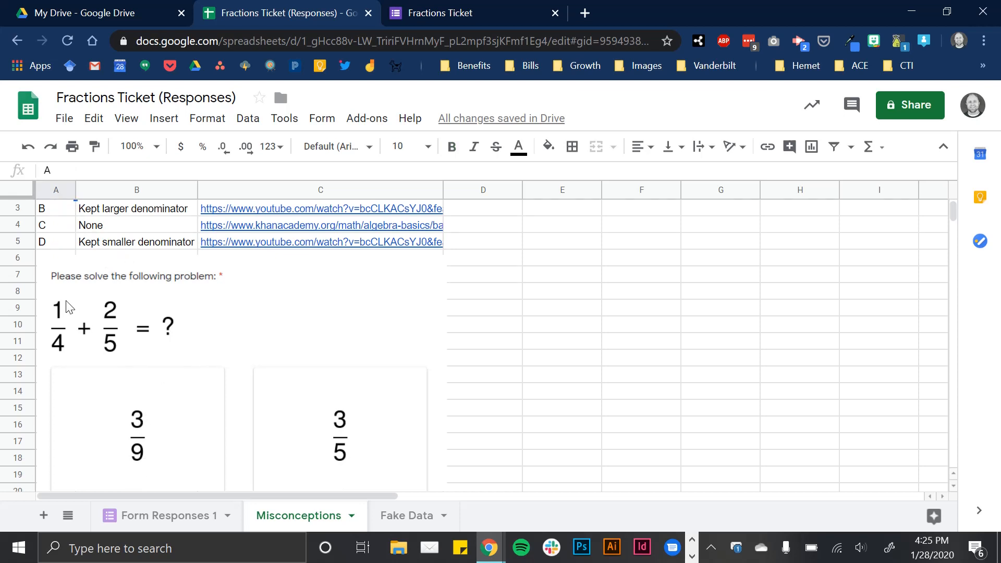
pyautogui.moveTo(139, 364)
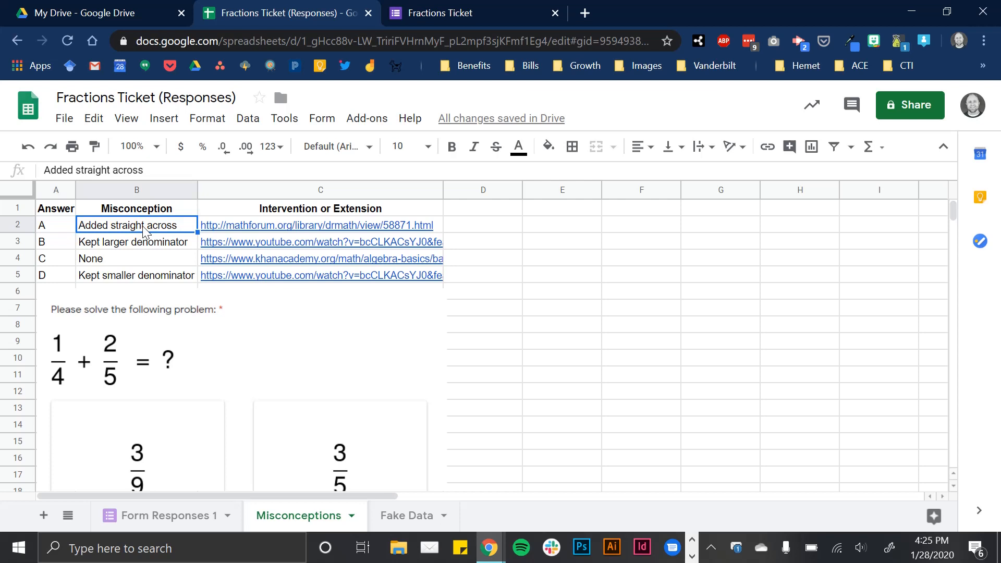
pyautogui.moveTo(69, 241)
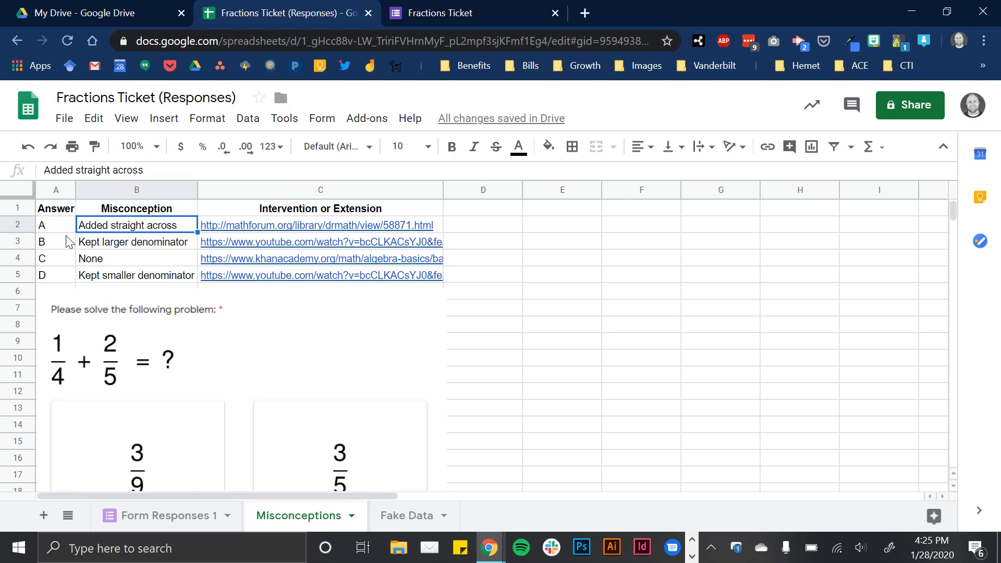
pyautogui.moveTo(120, 245)
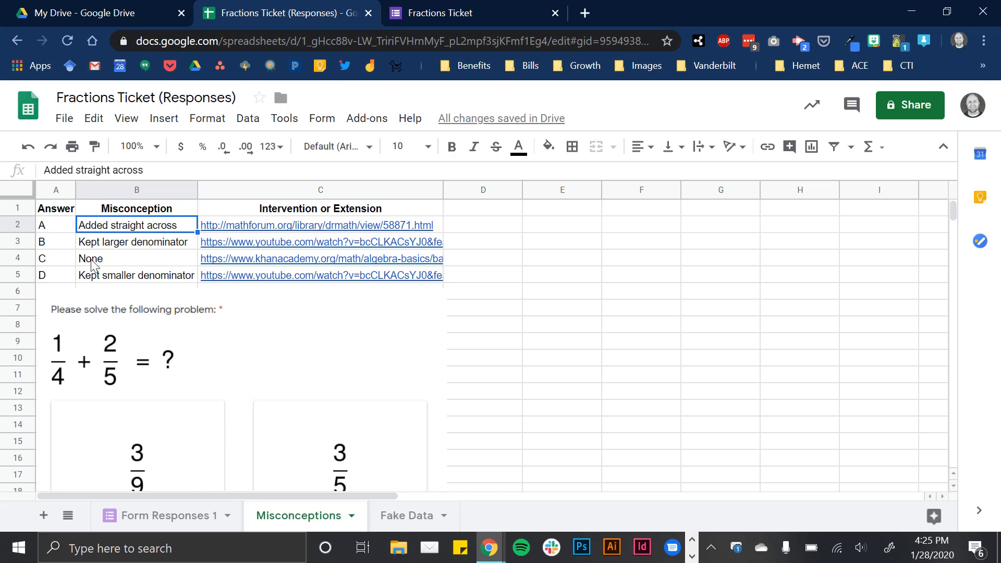
pyautogui.click(135, 258)
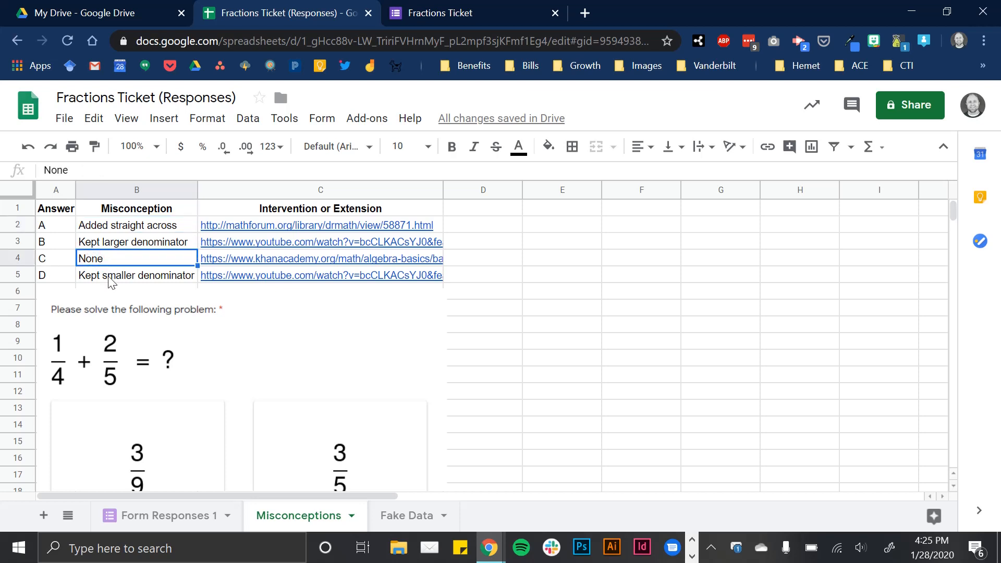
pyautogui.click(136, 276)
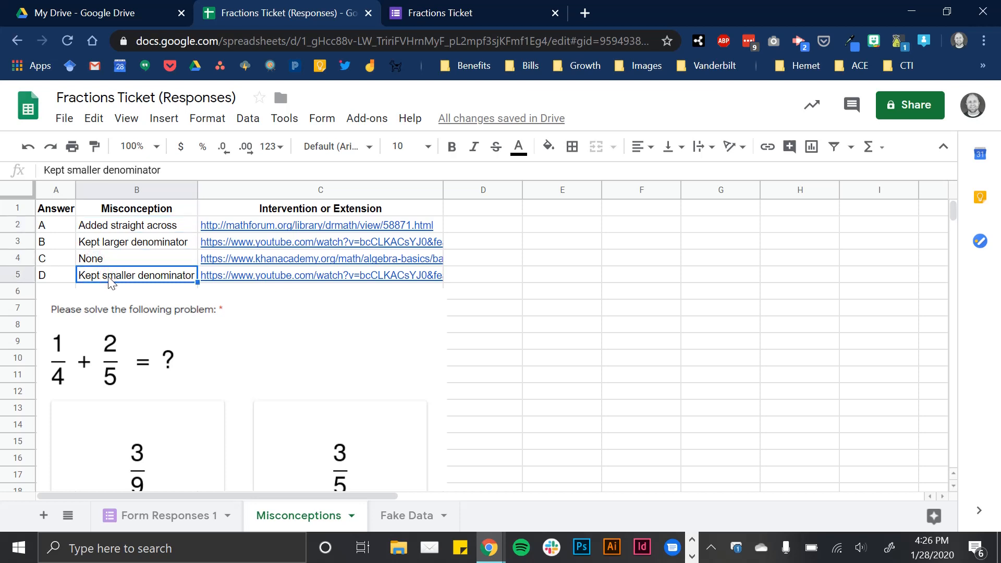
pyautogui.moveTo(140, 260)
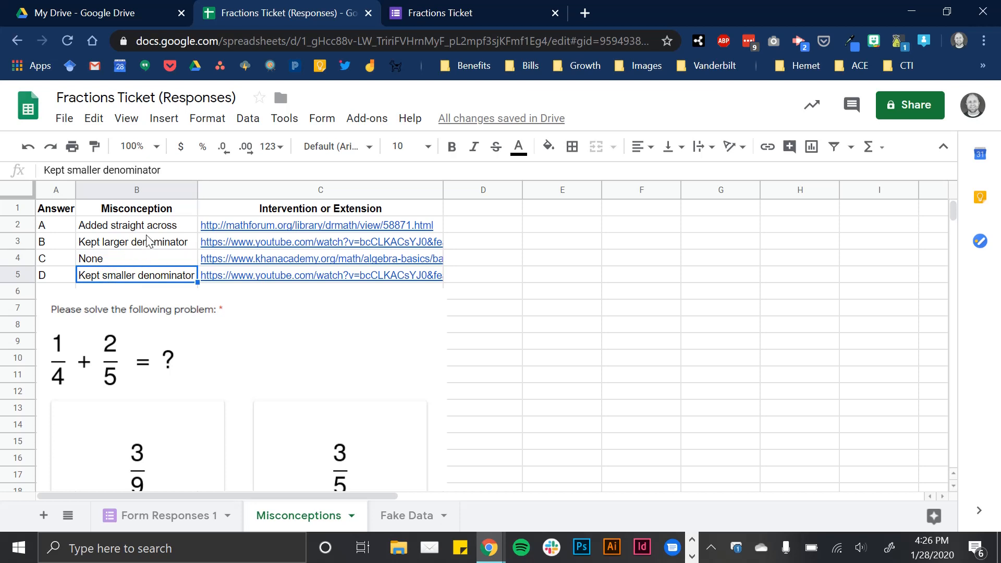
pyautogui.moveTo(163, 230)
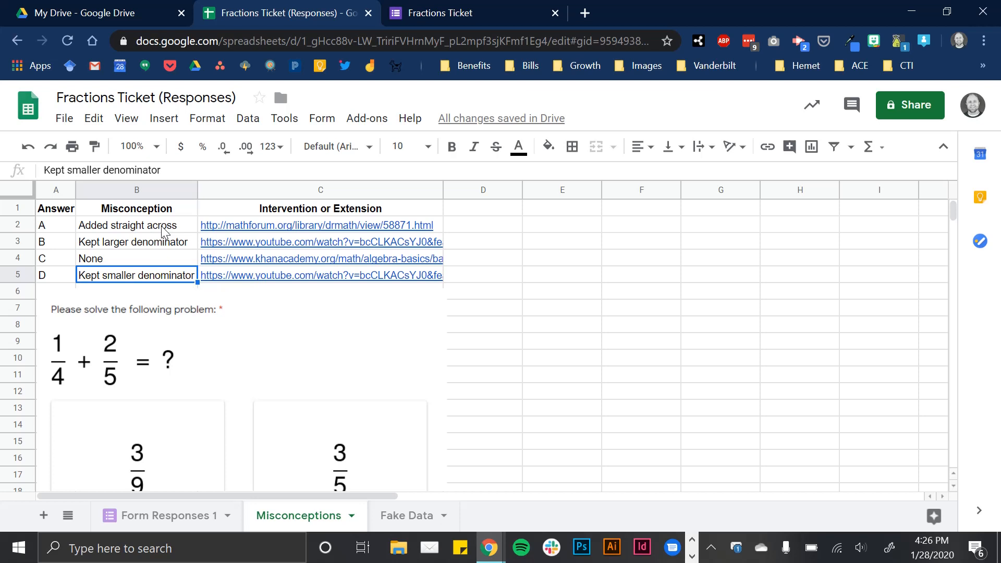
pyautogui.moveTo(254, 215)
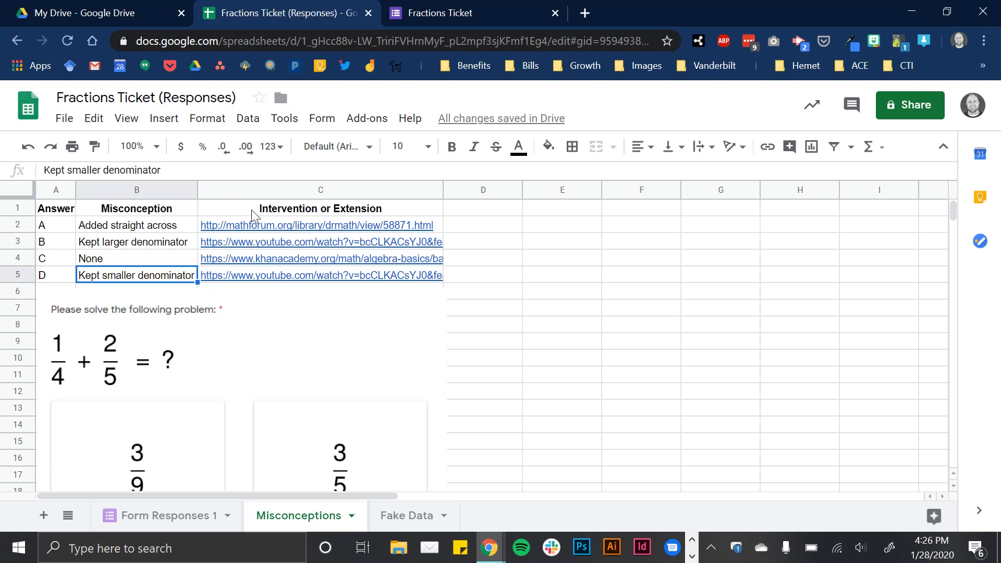
pyautogui.click(136, 259)
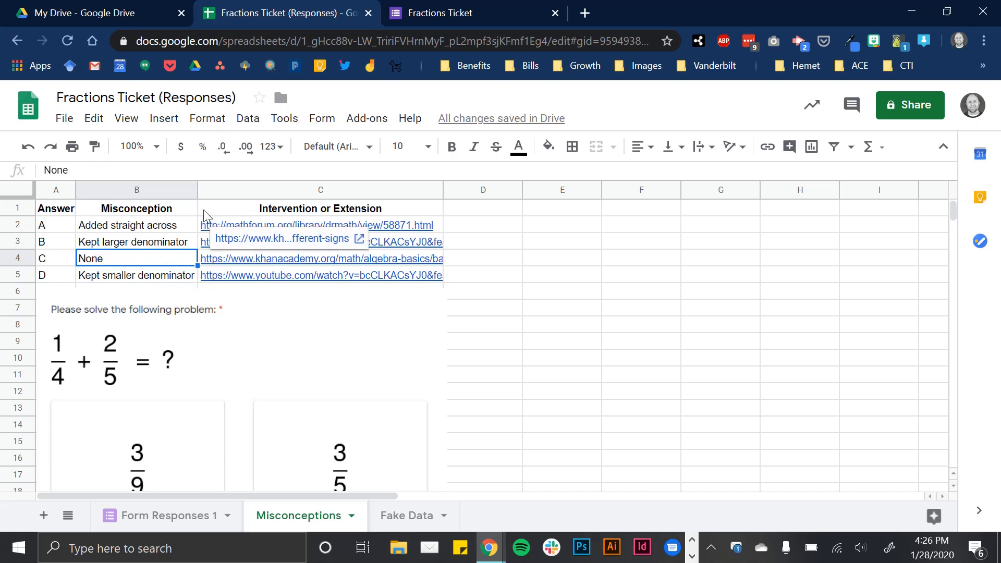
pyautogui.click(320, 225)
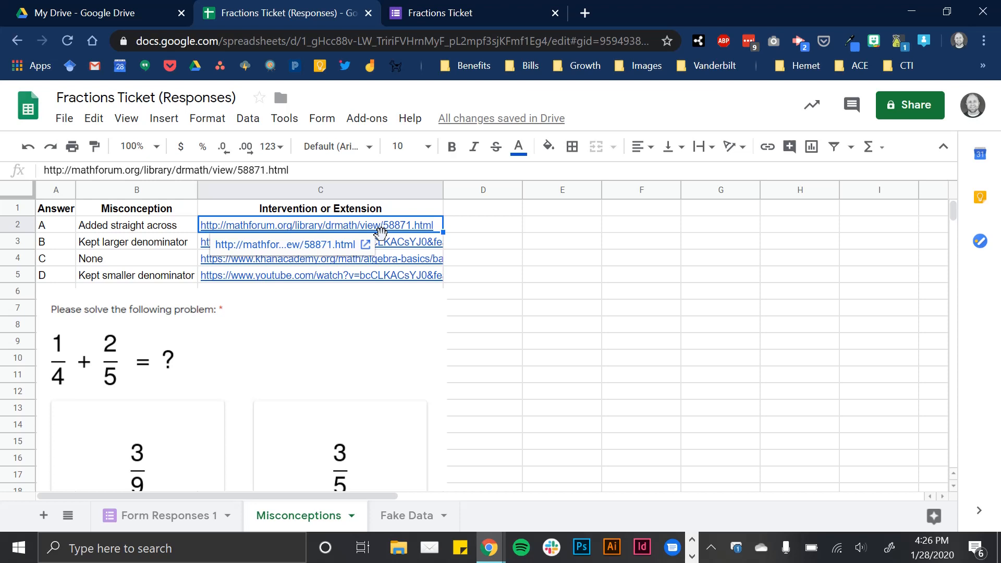
pyautogui.moveTo(222, 400)
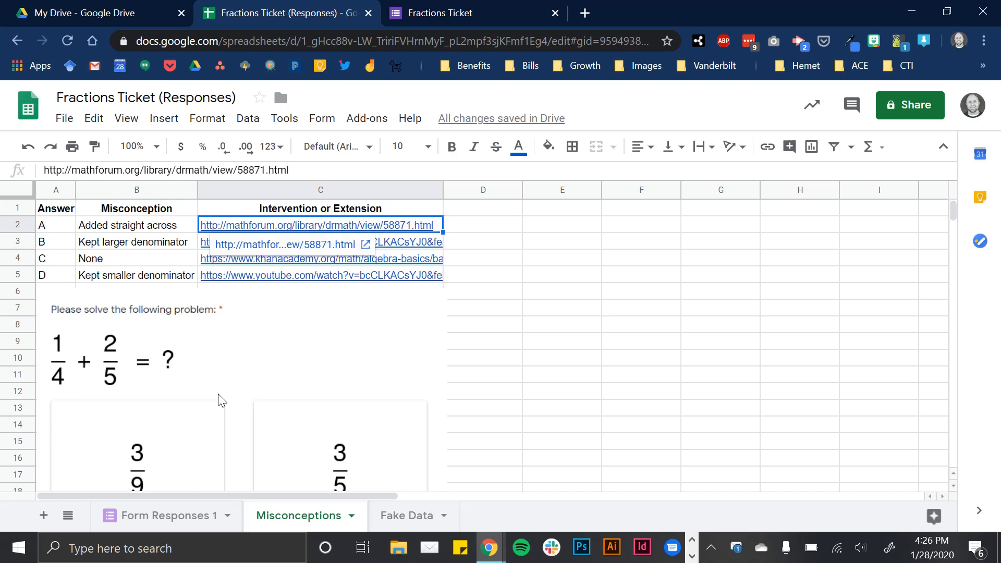
# On Form Responses 1, start =VLOOKUP( in D2 using C2 as the search key
pyautogui.click(168, 515)
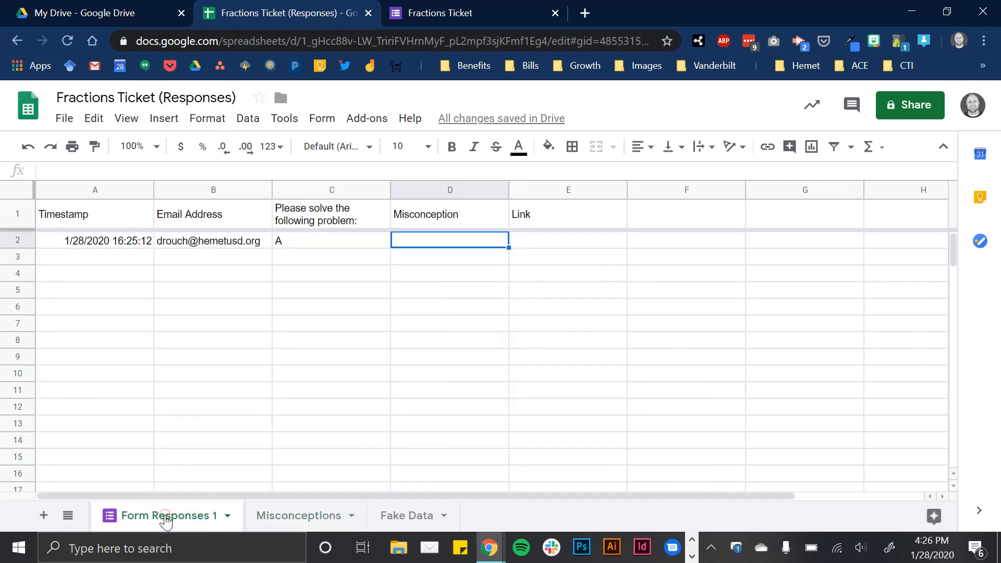
pyautogui.moveTo(416, 246)
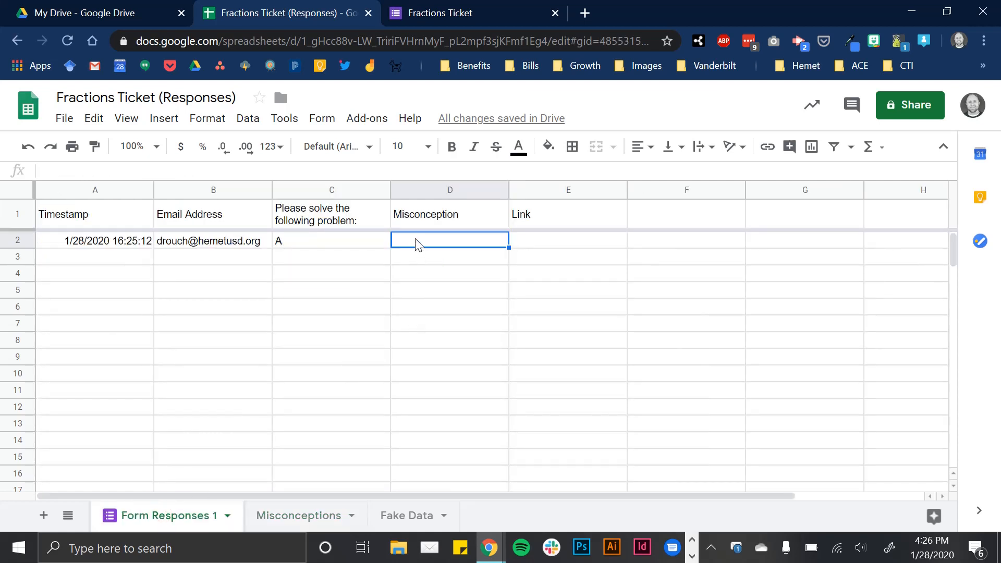
pyautogui.moveTo(318, 247)
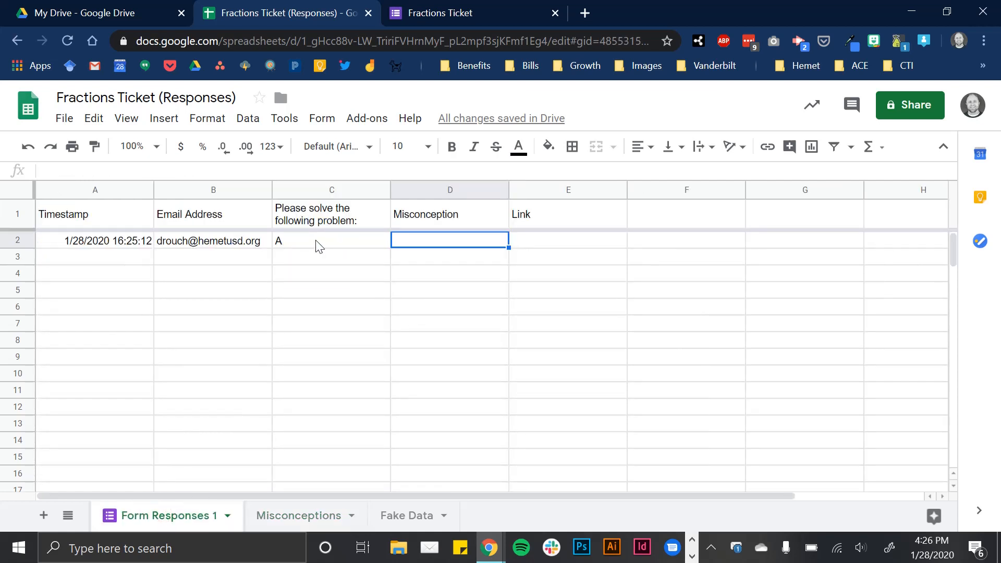
pyautogui.moveTo(432, 249)
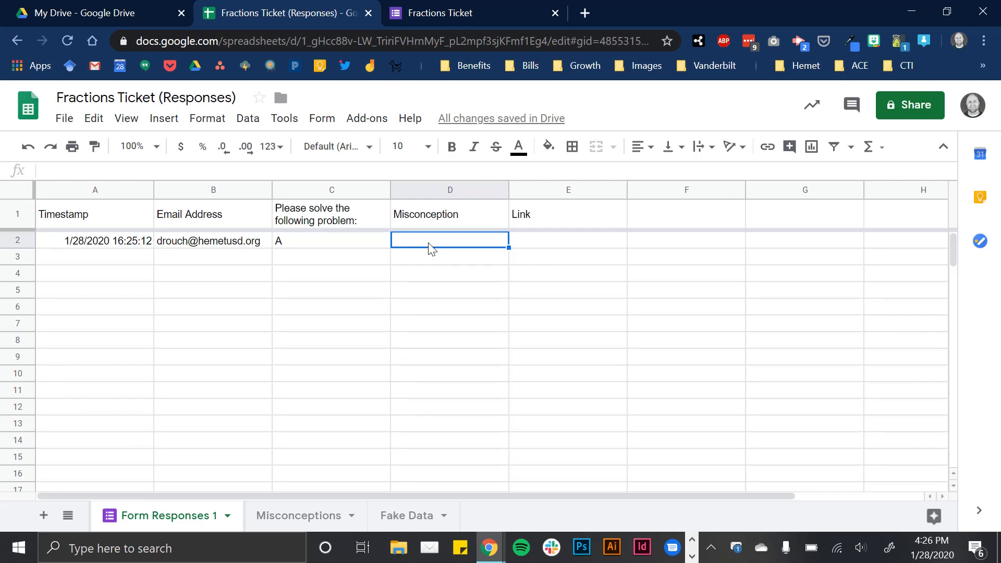
pyautogui.moveTo(429, 248)
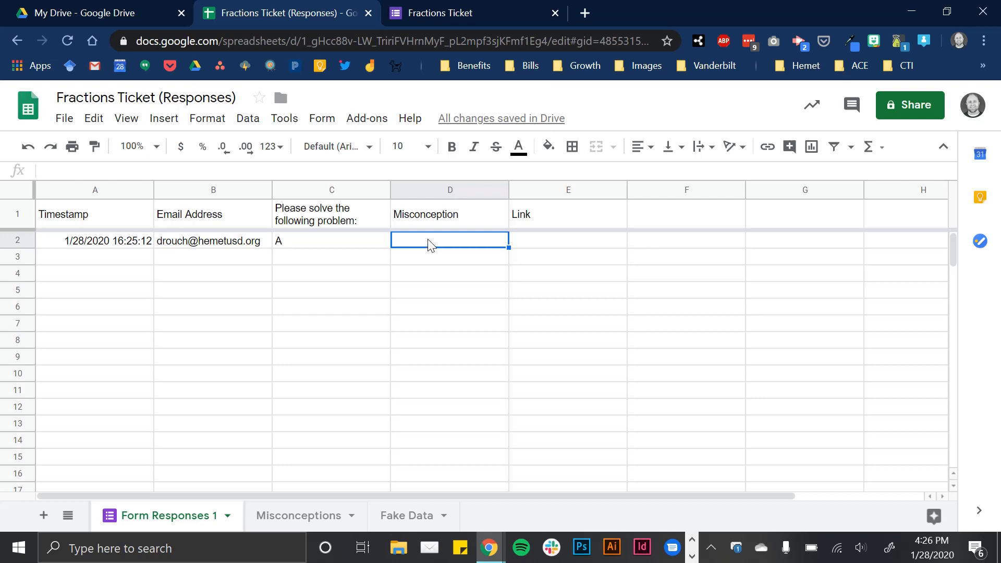
pyautogui.doubleClick(449, 241)
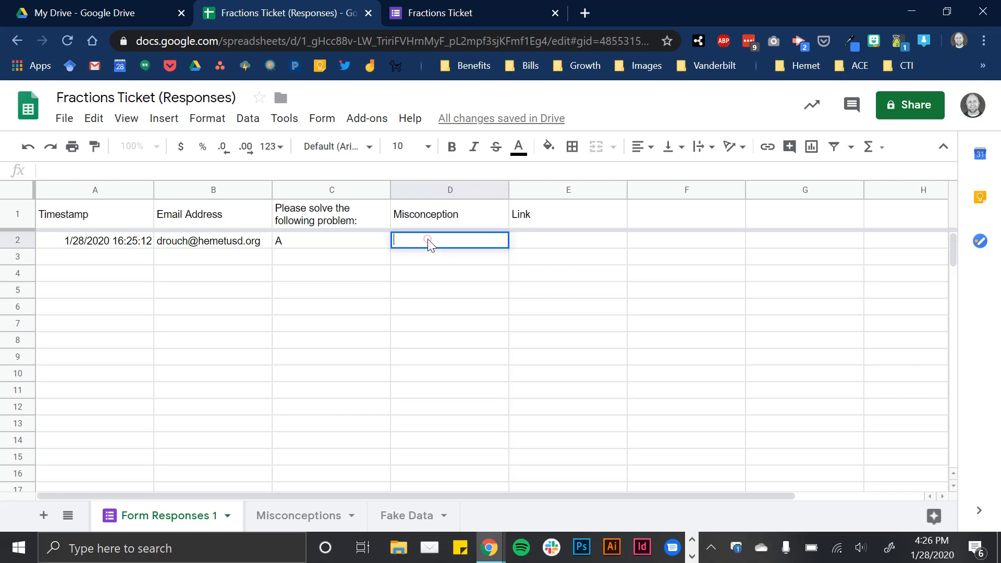
pyautogui.write('+')
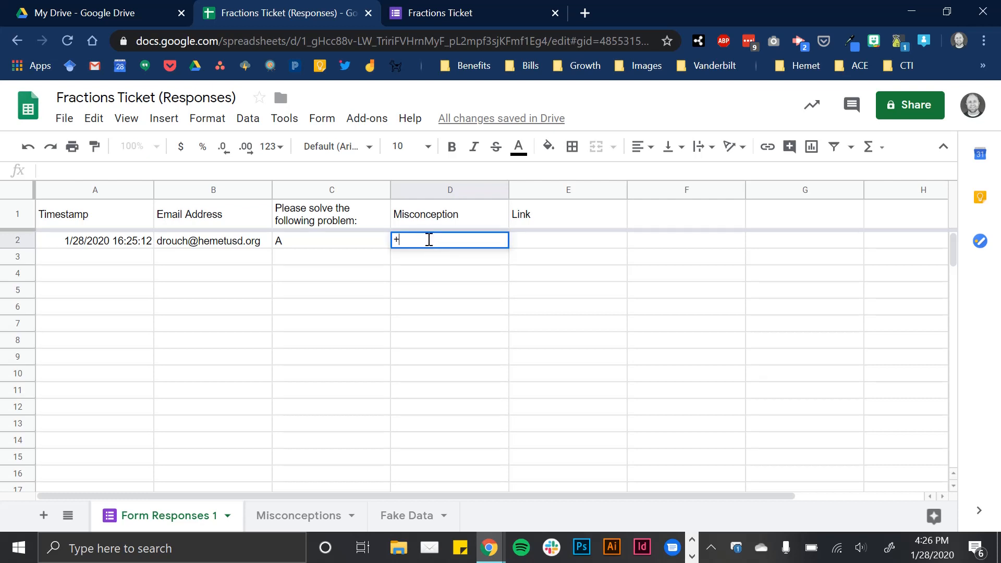
pyautogui.write('+')
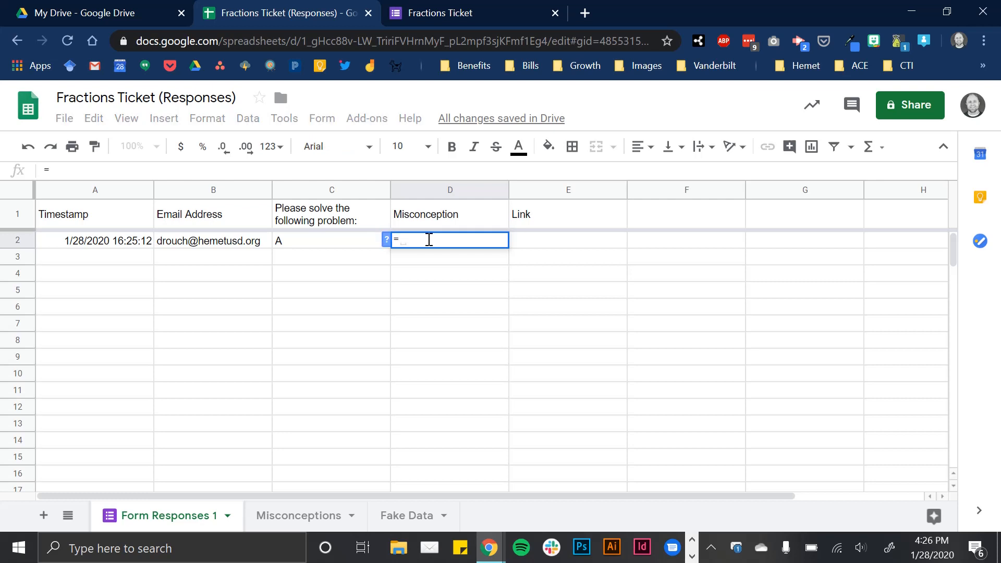
pyautogui.write('VLOOKU')
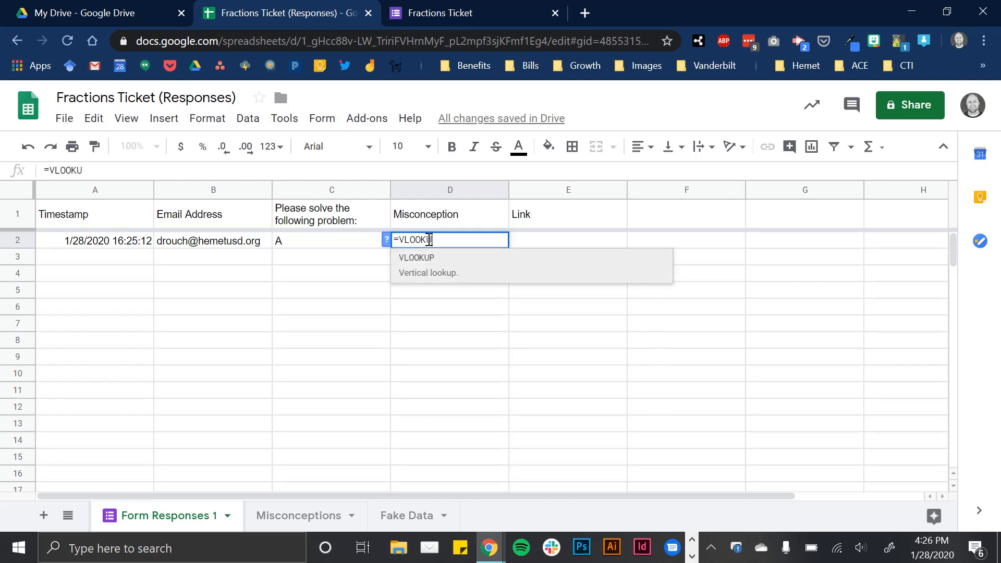
pyautogui.write('P(')
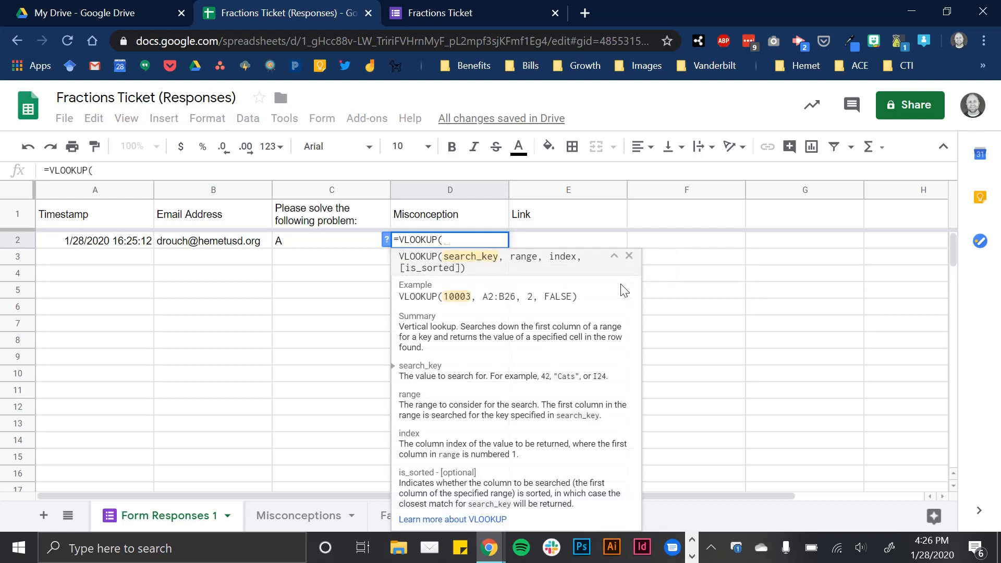
pyautogui.moveTo(492, 249)
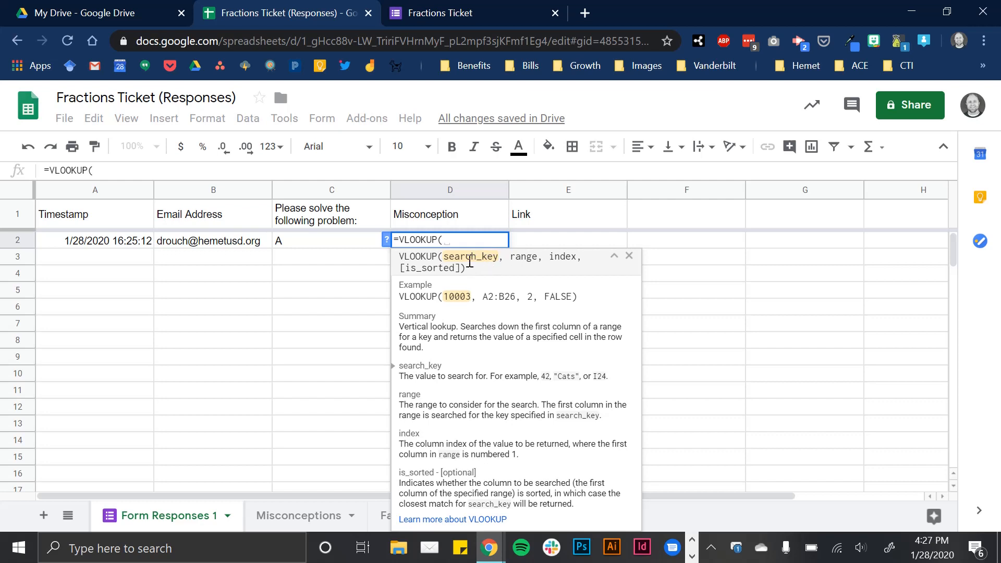
pyautogui.moveTo(453, 256)
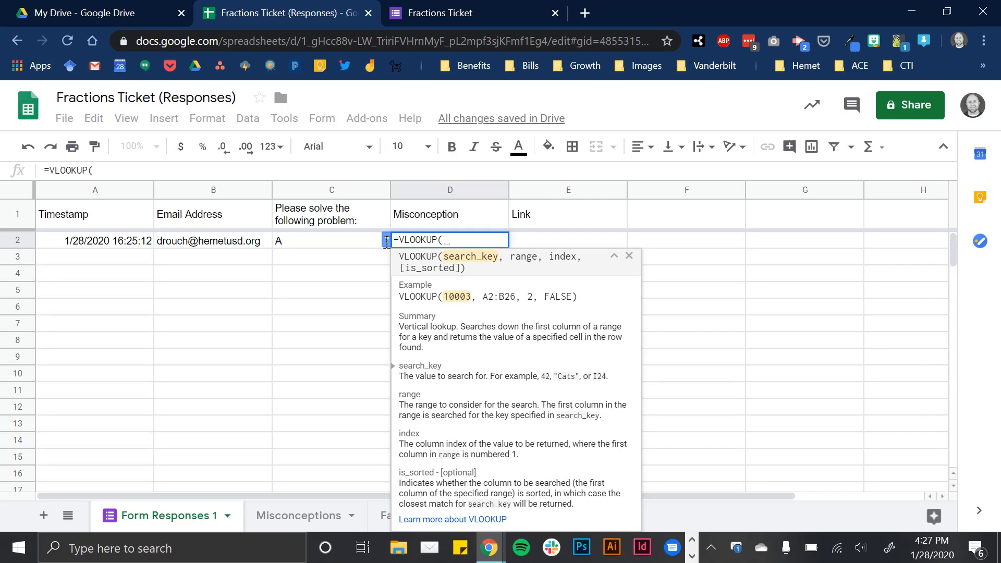
pyautogui.moveTo(322, 242)
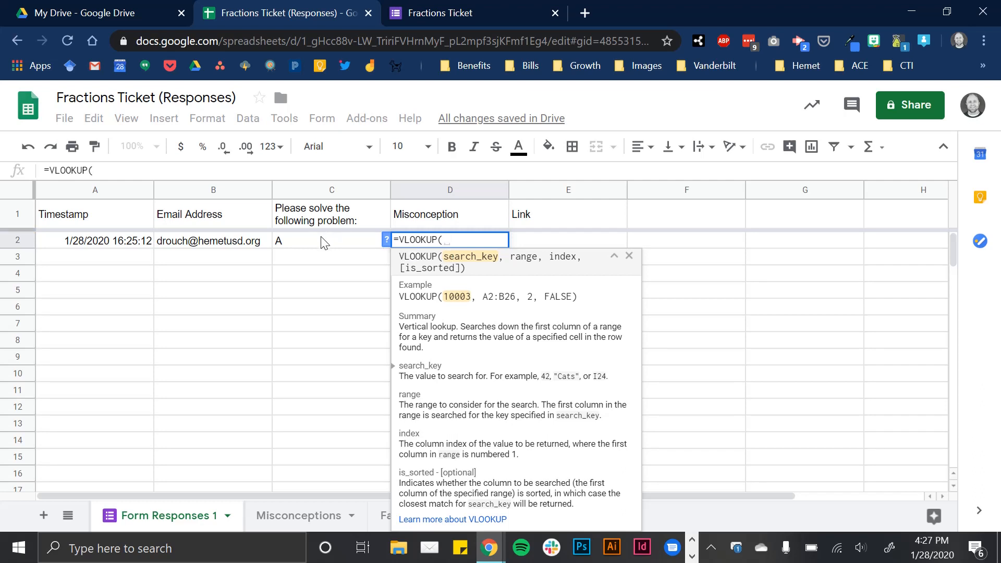
pyautogui.click(330, 241)
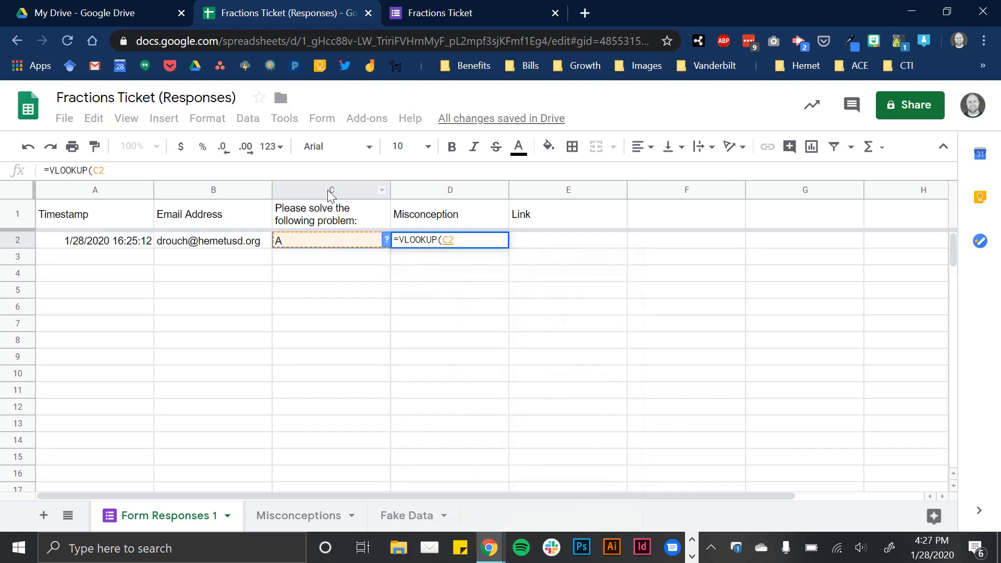
pyautogui.moveTo(315, 248)
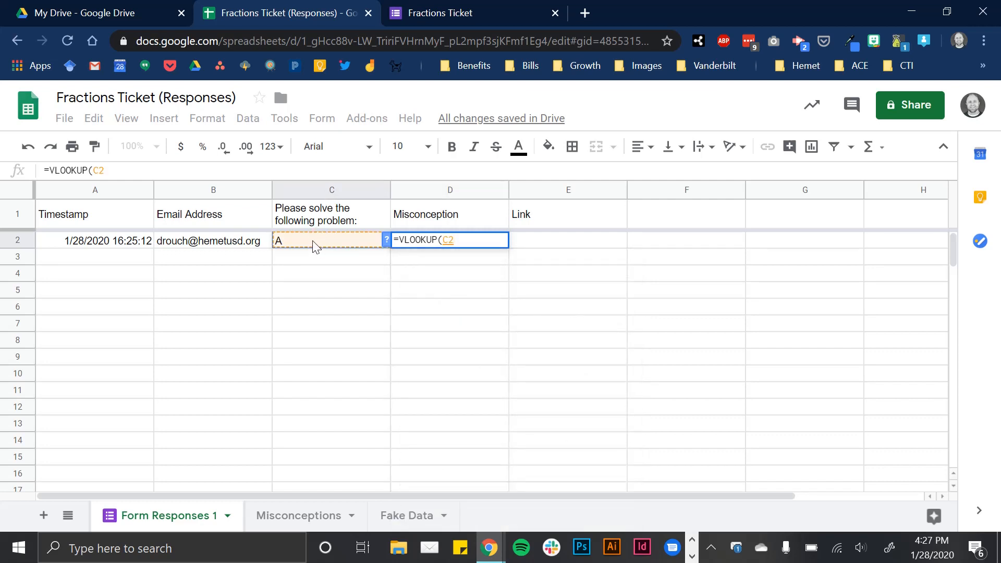
pyautogui.write(',')
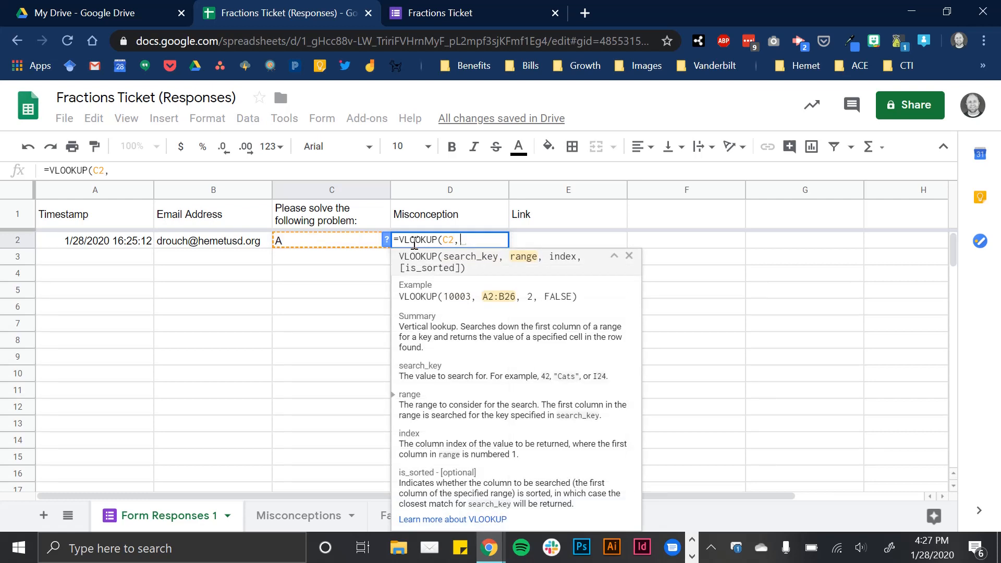
pyautogui.moveTo(379, 370)
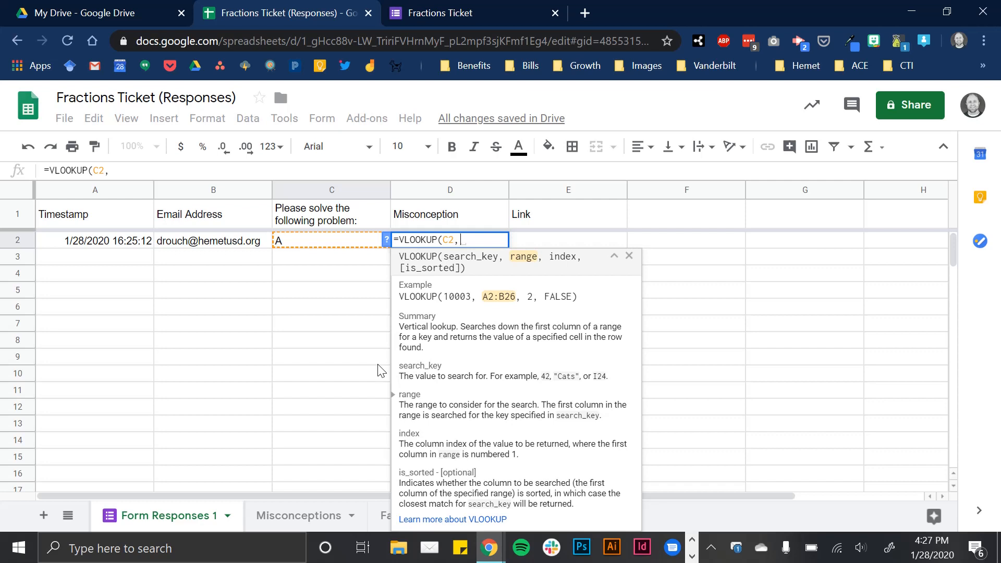
pyautogui.moveTo(523, 262)
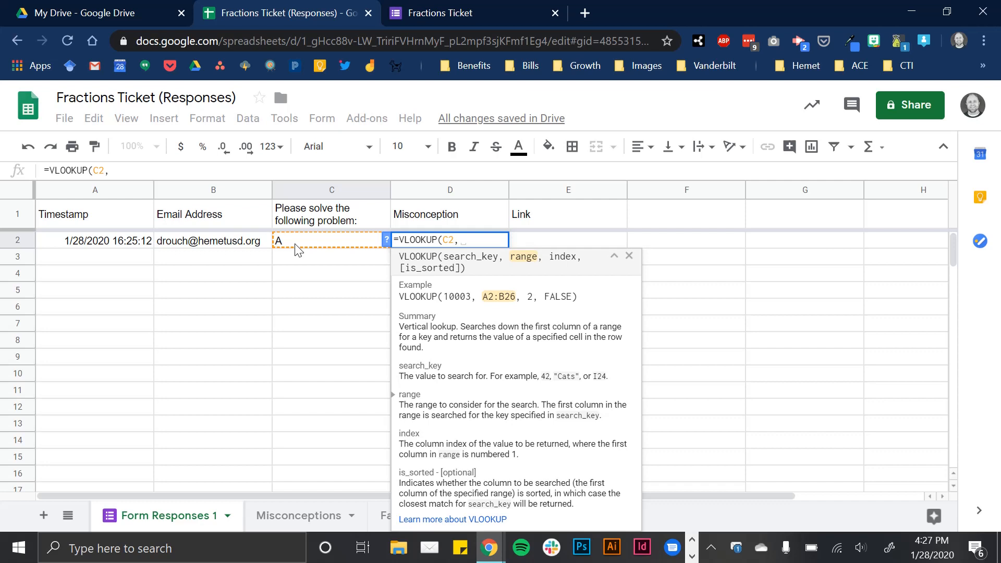
pyautogui.moveTo(295, 490)
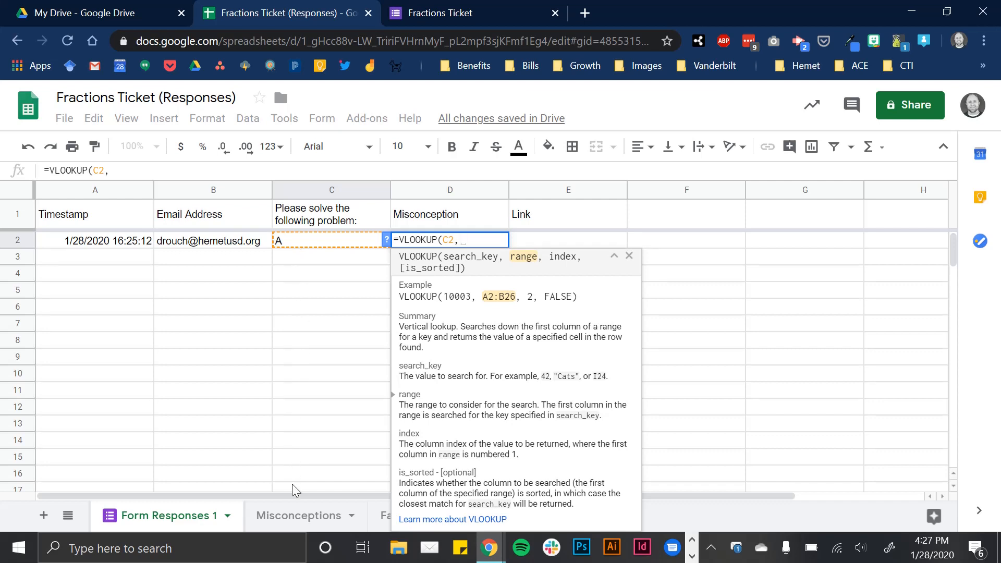
# Add Misconceptions!A2:C5 as the lookup range and return column 2, closing the formula
pyautogui.click(299, 515)
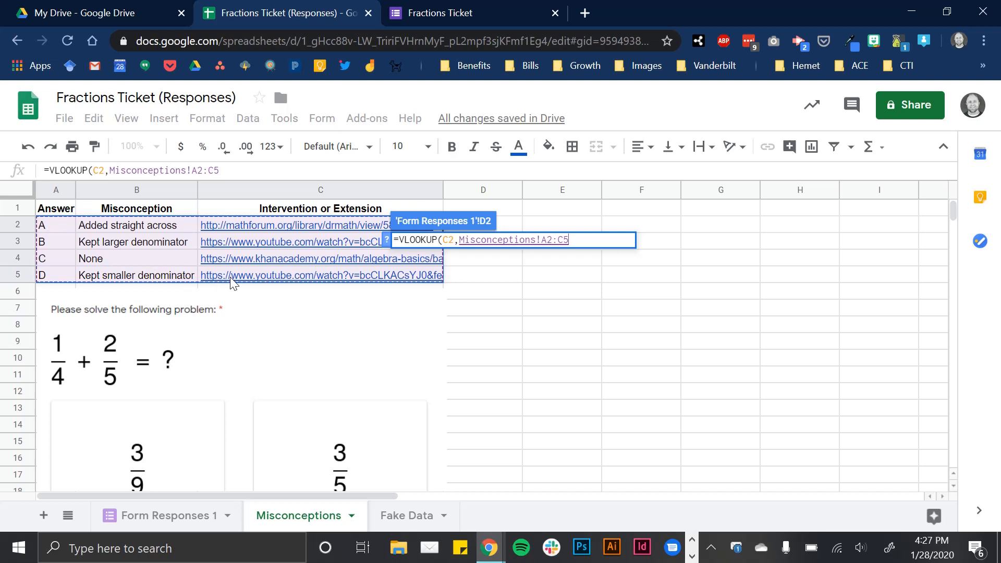
pyautogui.moveTo(114, 167)
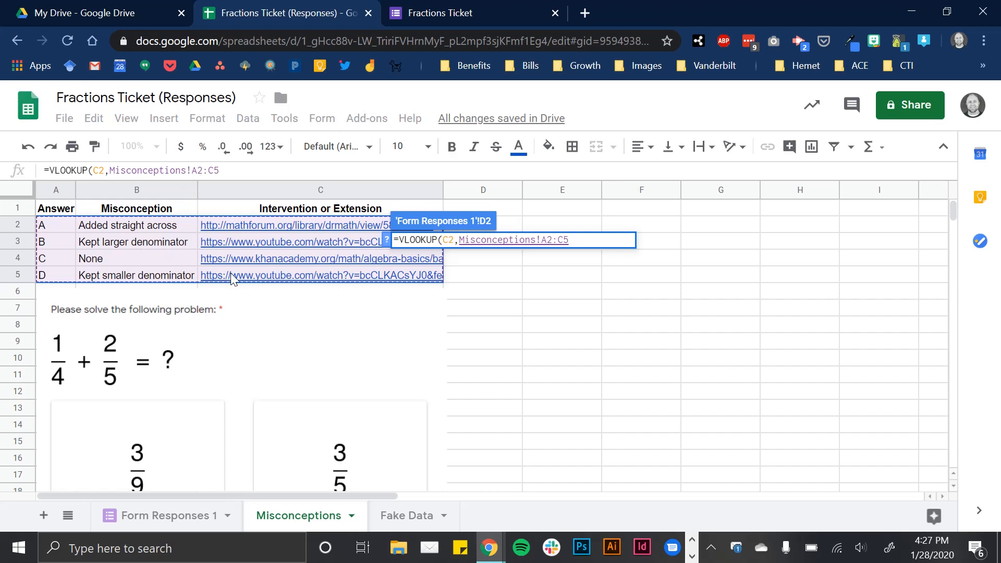
pyautogui.write(',')
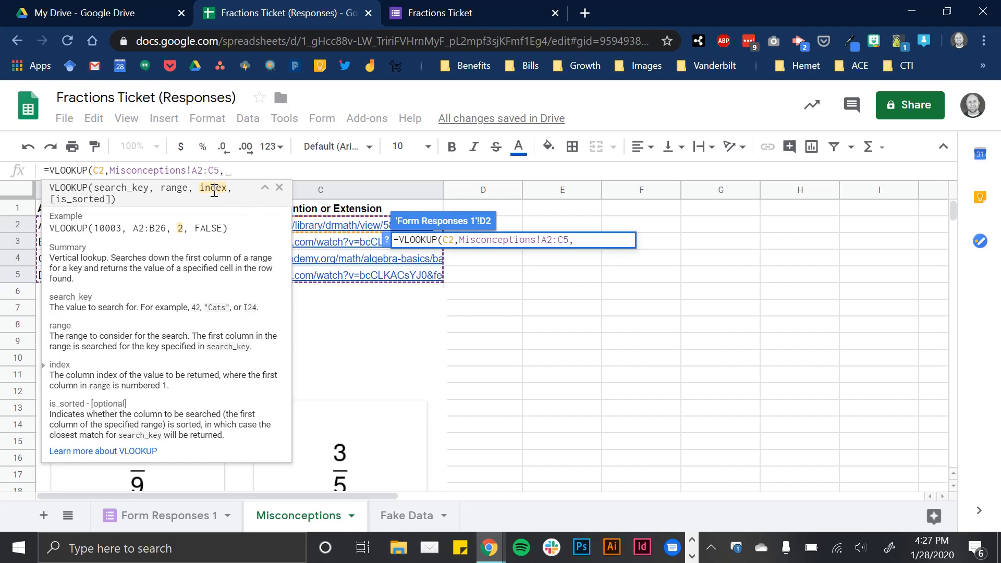
pyautogui.moveTo(265, 187)
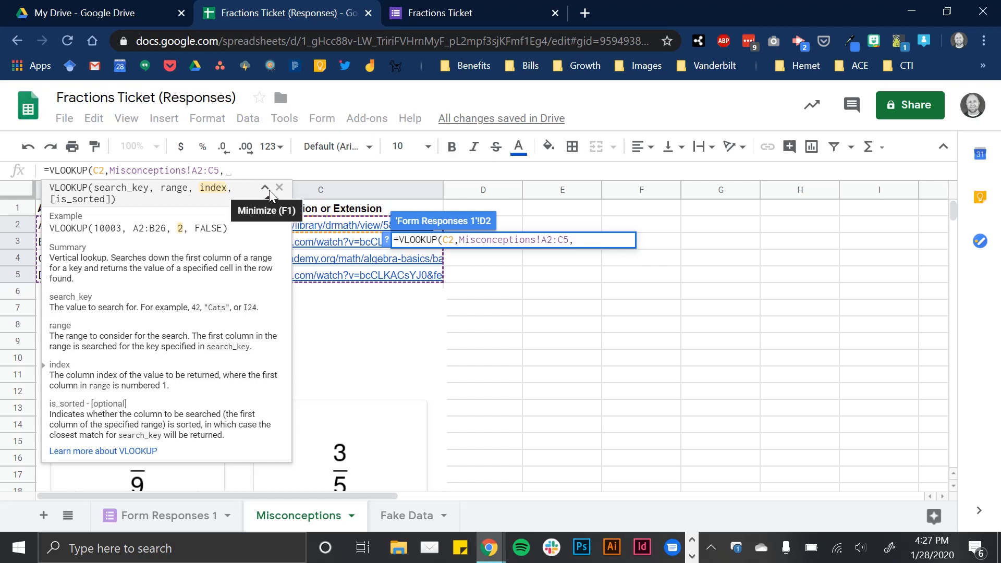
pyautogui.click(265, 193)
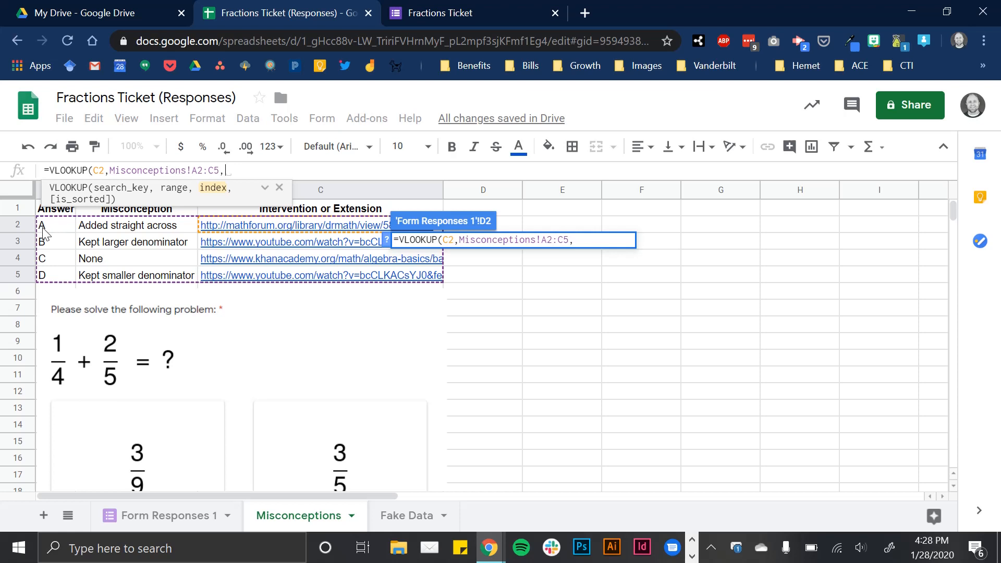
pyautogui.moveTo(119, 229)
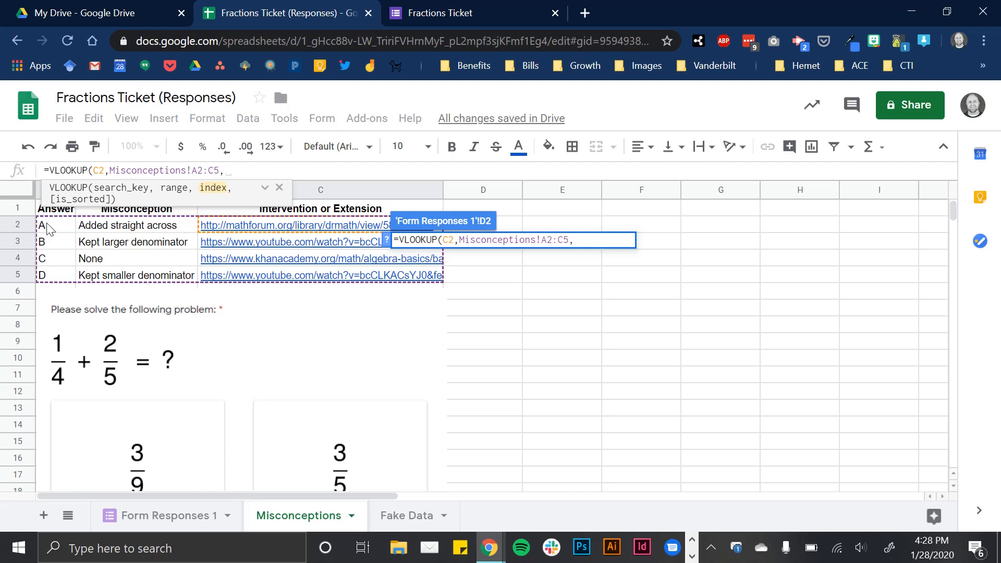
pyautogui.moveTo(54, 238)
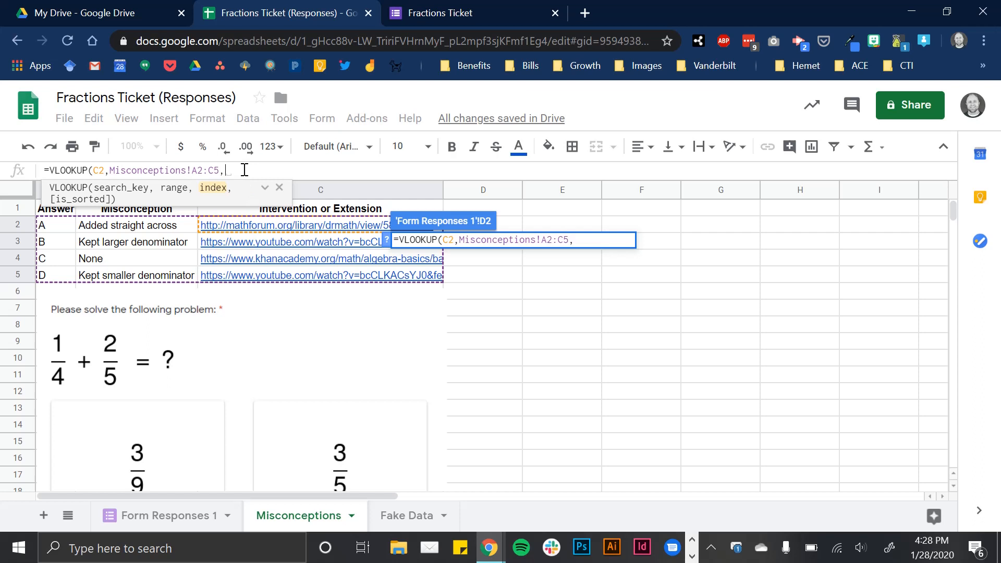
pyautogui.write('2)')
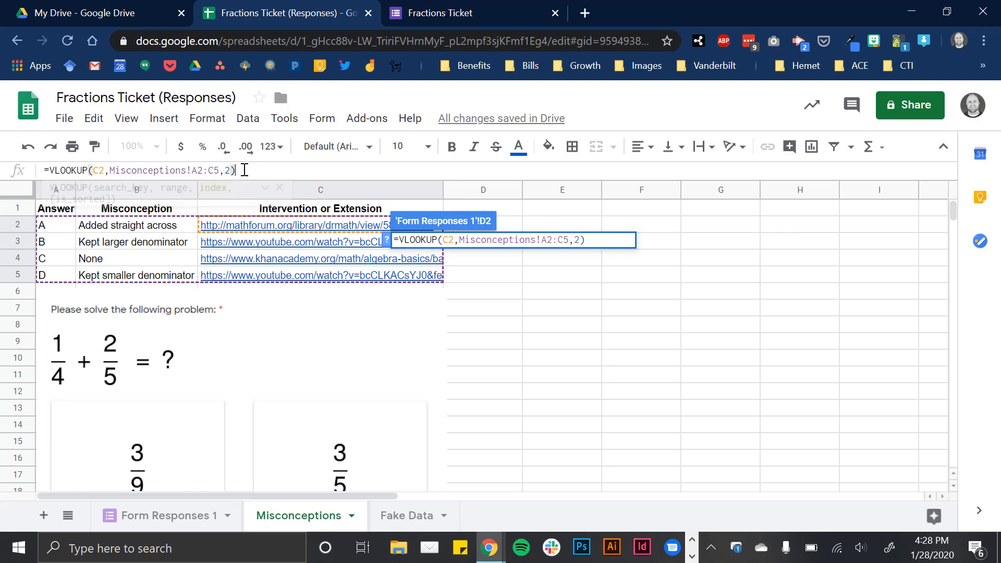
# Commit =VLOOKUP(C2,Misconceptions!A2:C5,2) and confirm D2 shows 'Added straight across'
pyautogui.click(97, 171)
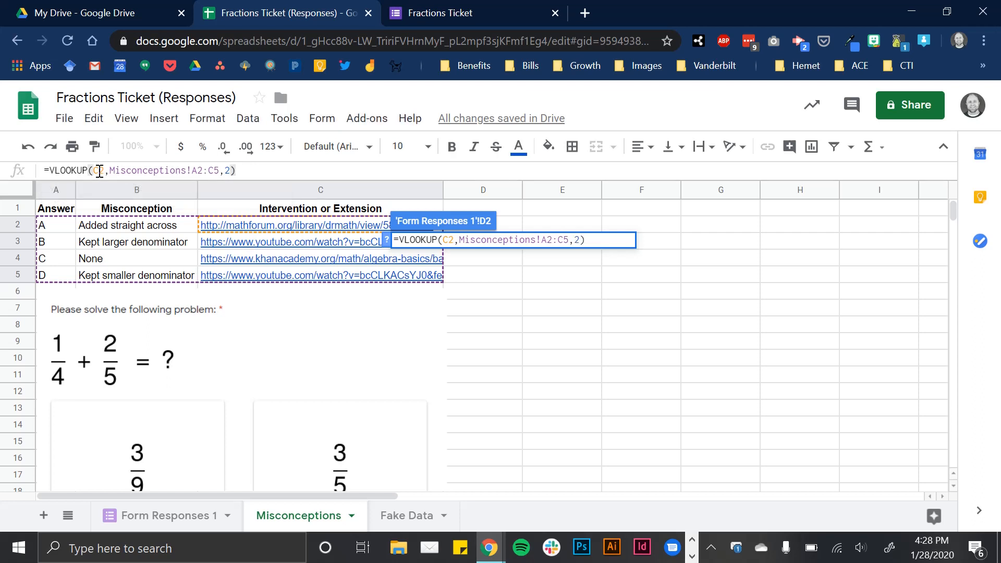
pyautogui.click(171, 515)
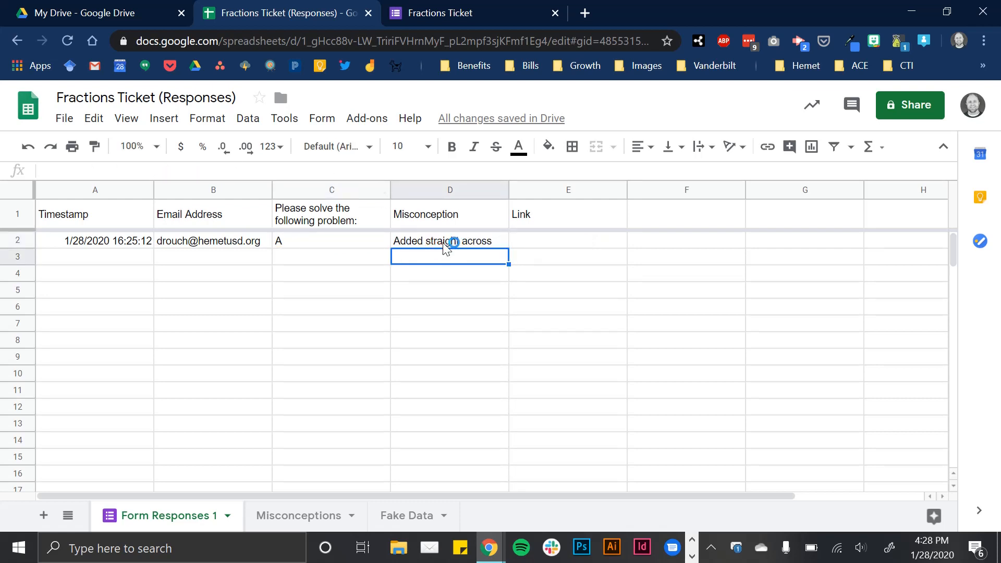
pyautogui.click(449, 241)
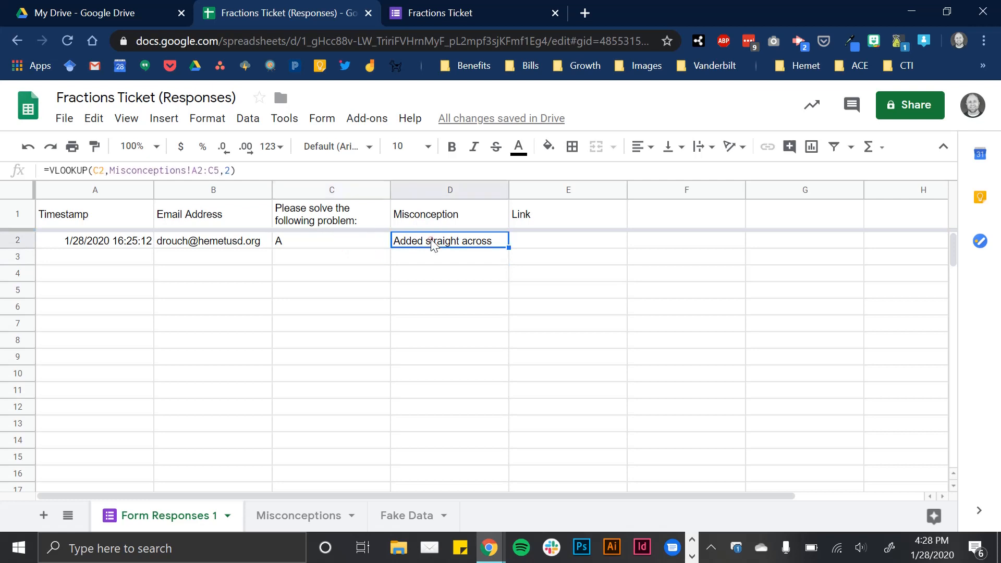
# Copy the sample response rows from Fake Data and paste them at A3 of Form Responses 1
pyautogui.click(299, 515)
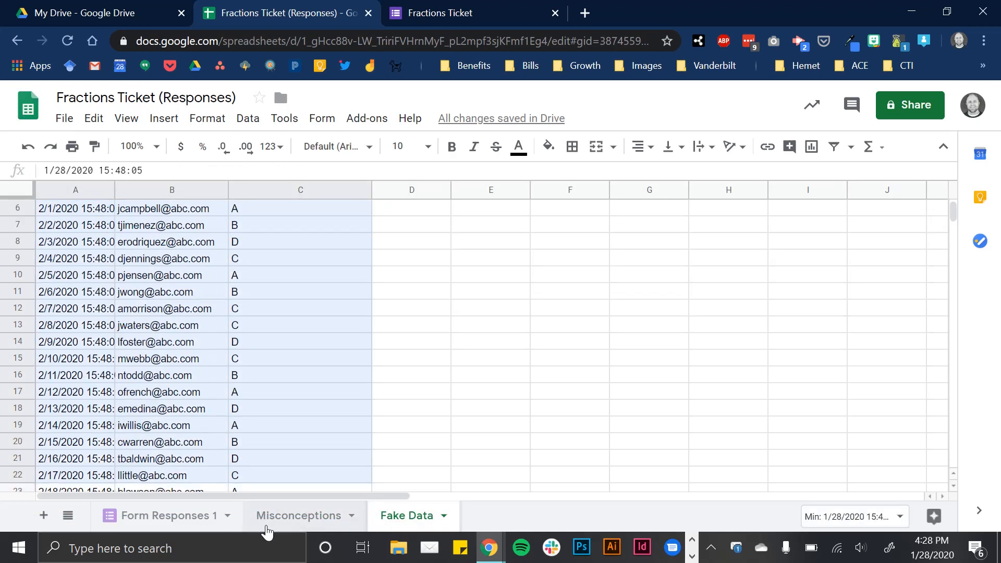
pyautogui.scroll(-3)
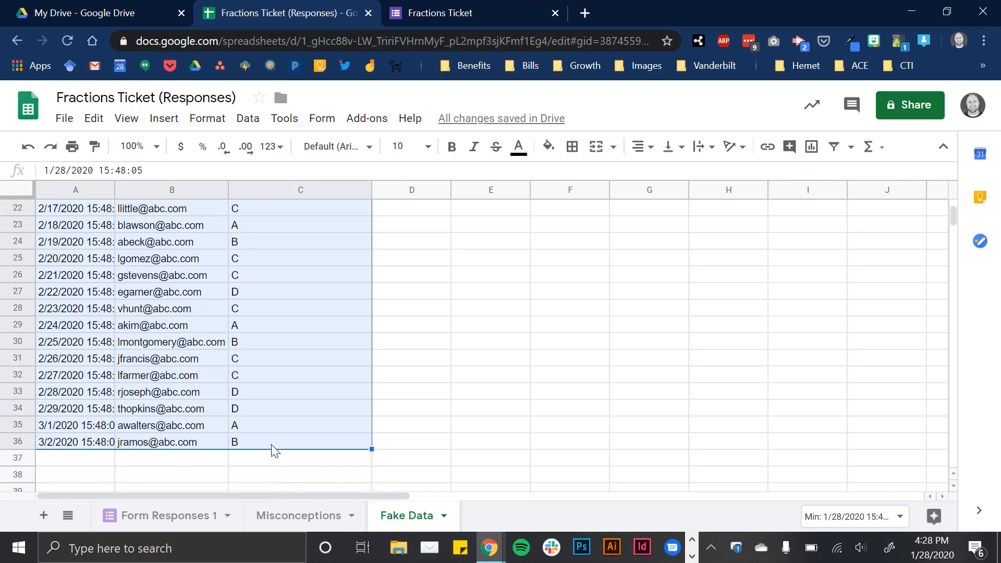
pyautogui.click(168, 515)
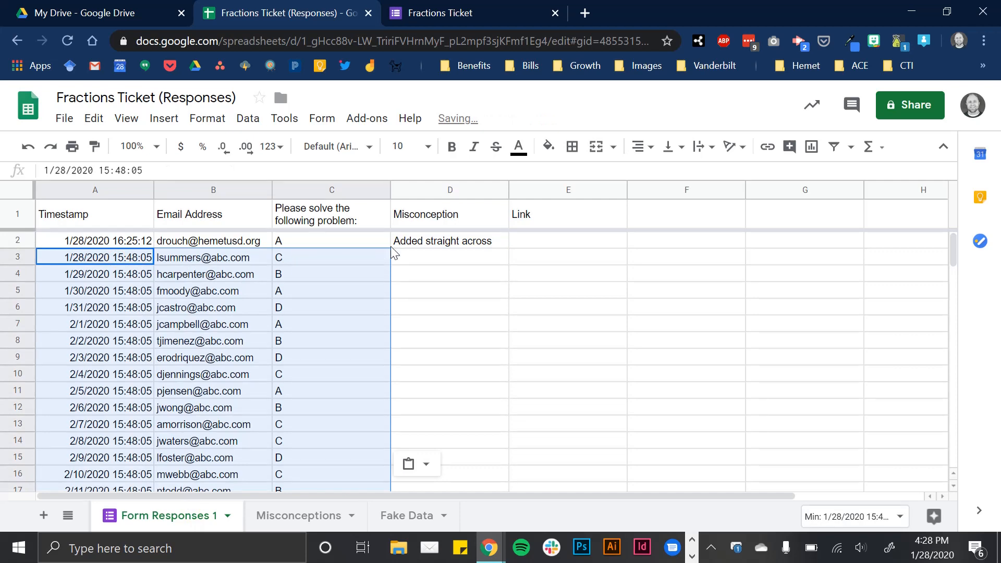
# Copy D2's lookup down and inspect the #N/A results in D3, D5, D7 and D8
pyautogui.click(449, 240)
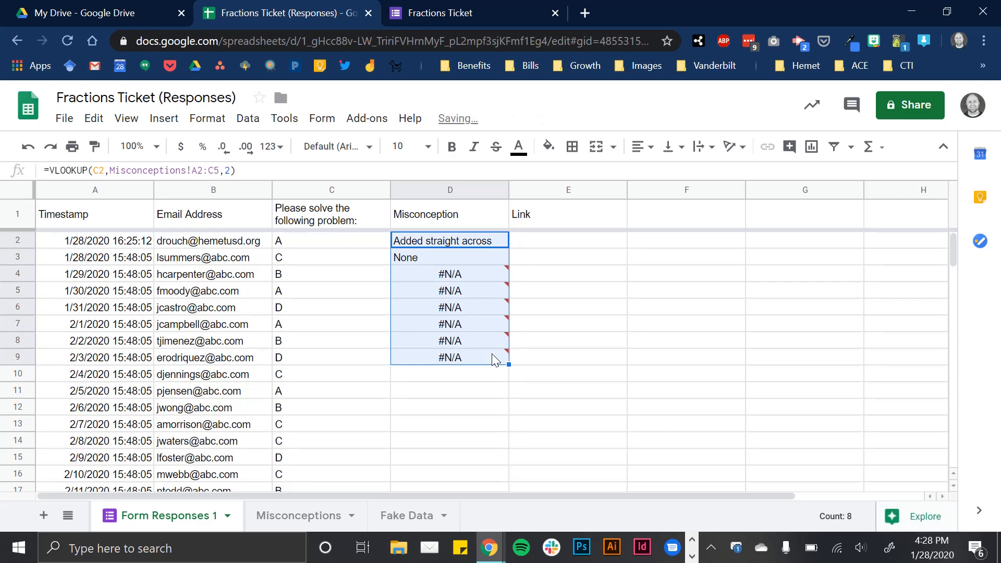
pyautogui.moveTo(445, 248)
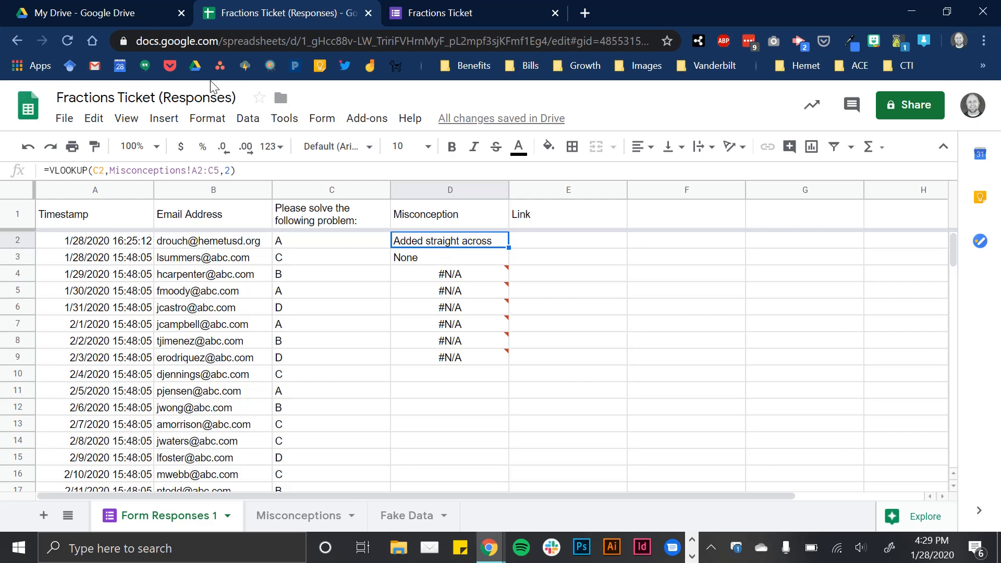
pyautogui.click(450, 256)
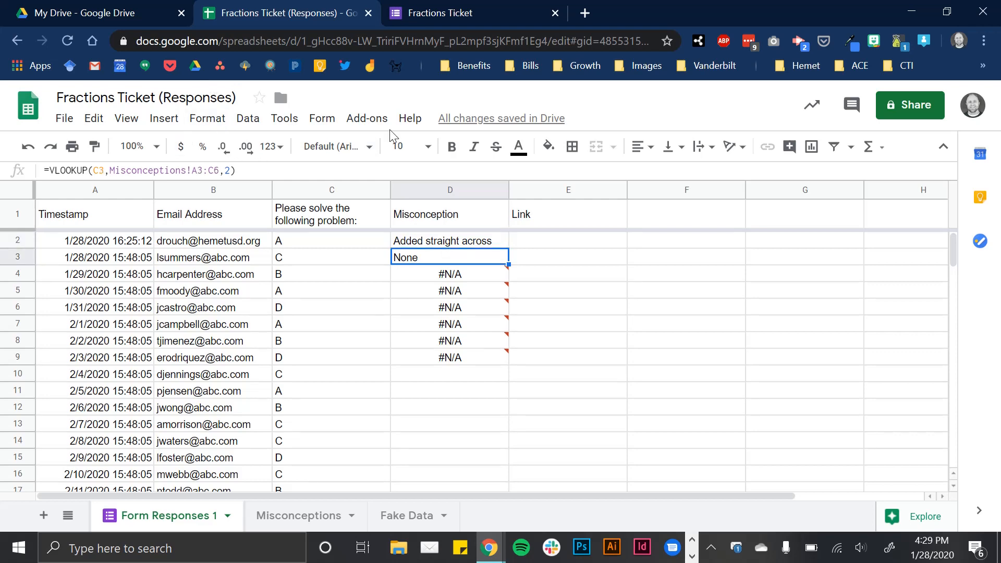
pyautogui.click(450, 291)
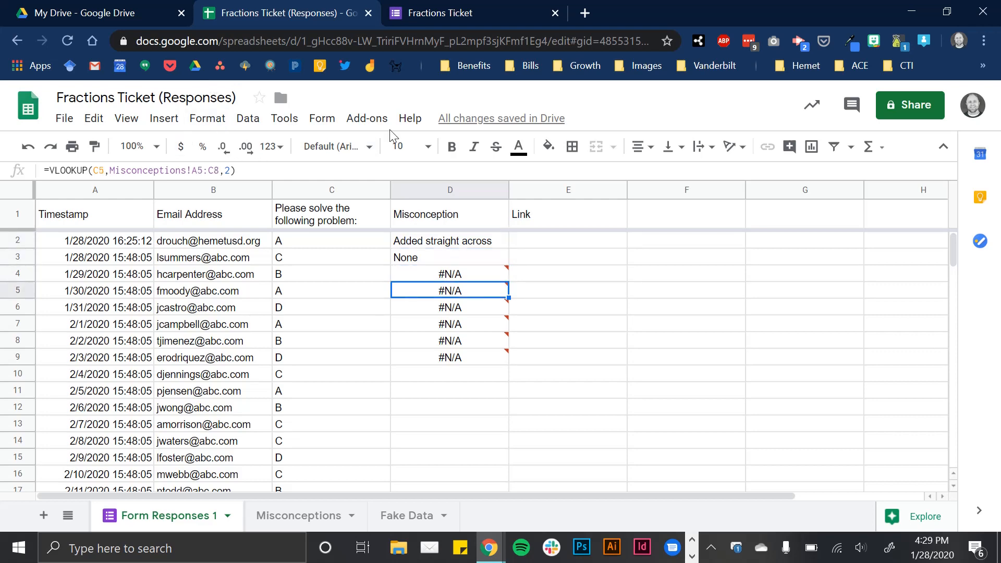
pyautogui.click(449, 340)
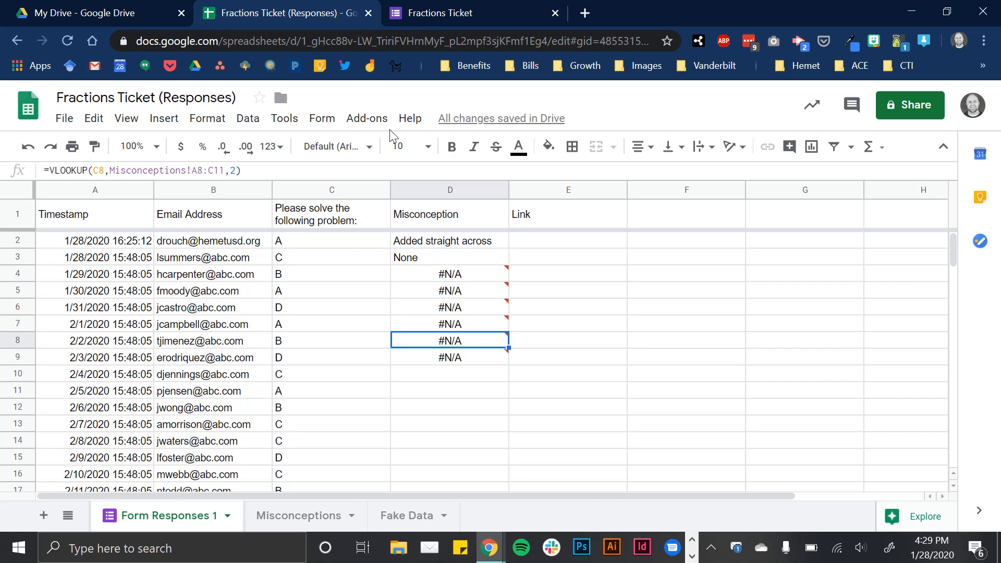
pyautogui.click(449, 324)
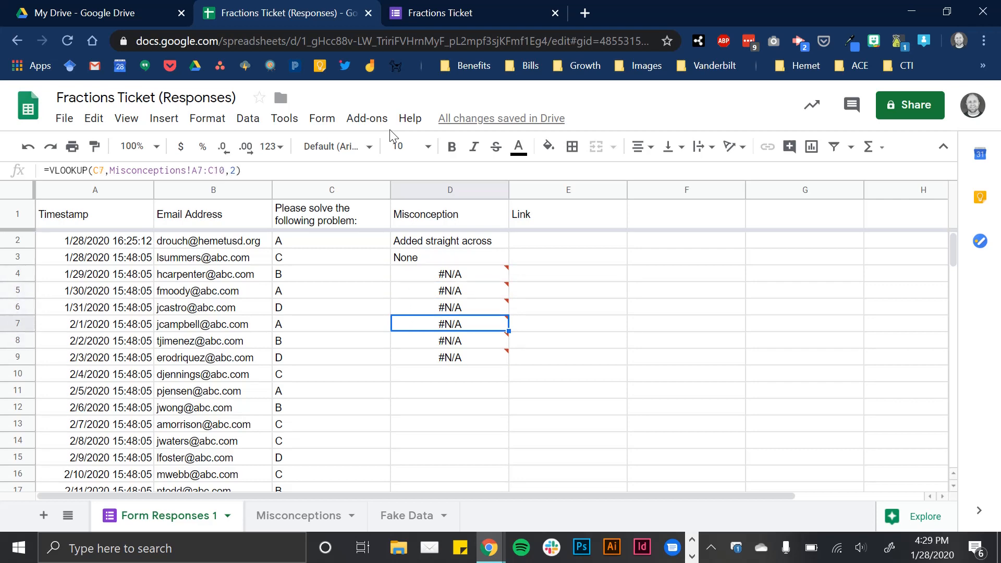
# Check the lookup table, then lock D2's range as Misconceptions!$A$2:$C$5
pyautogui.click(448, 274)
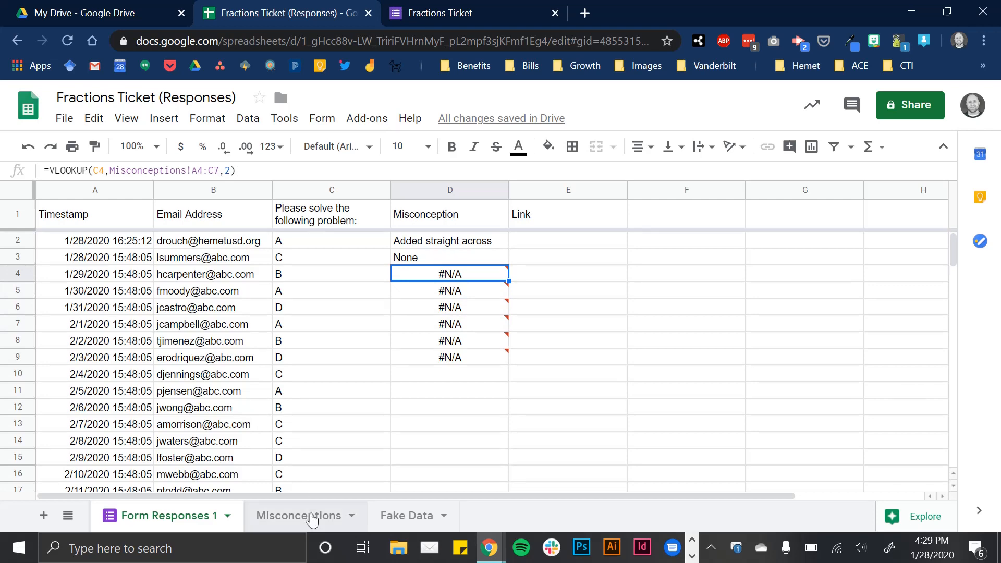
pyautogui.click(298, 515)
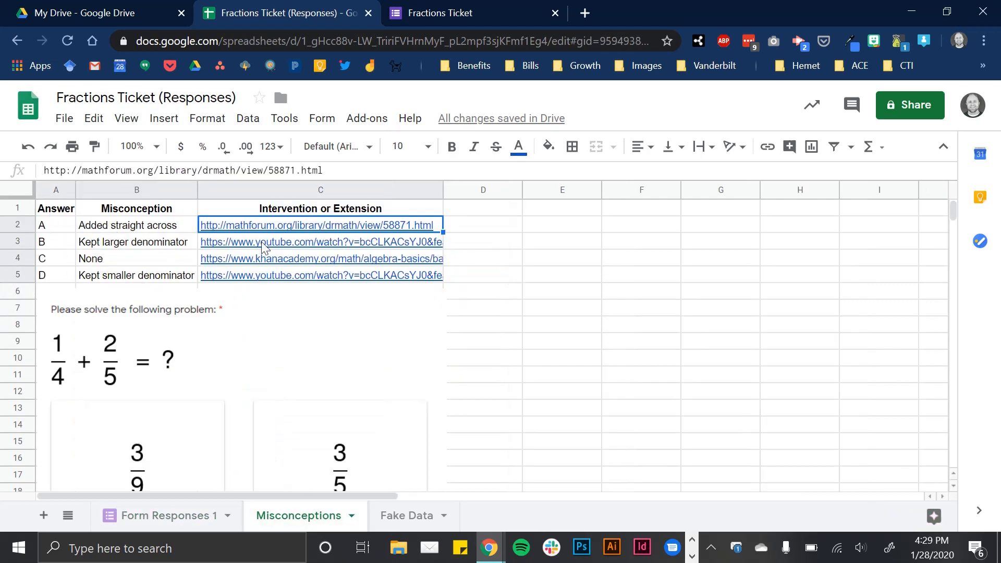
pyautogui.click(172, 515)
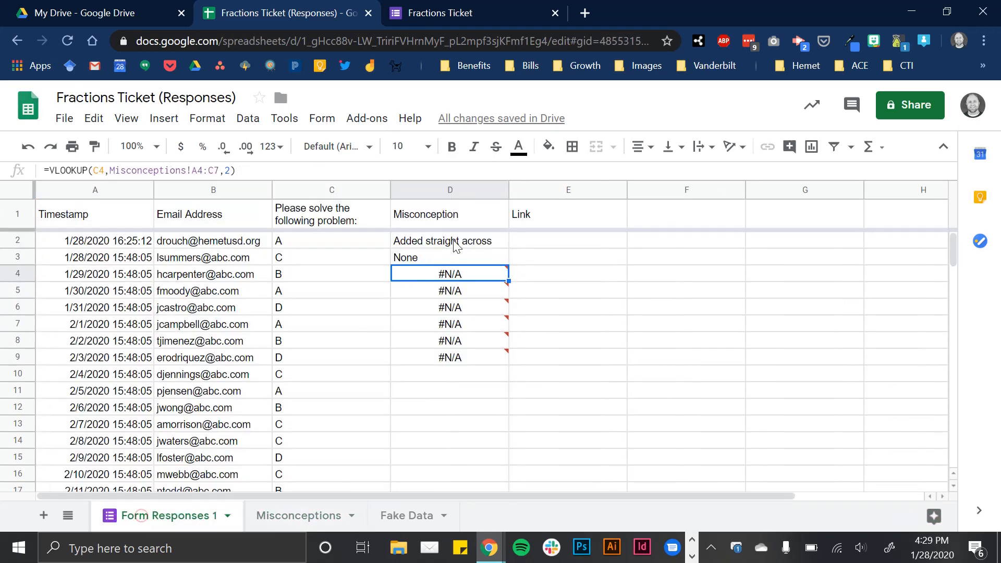
pyautogui.click(450, 241)
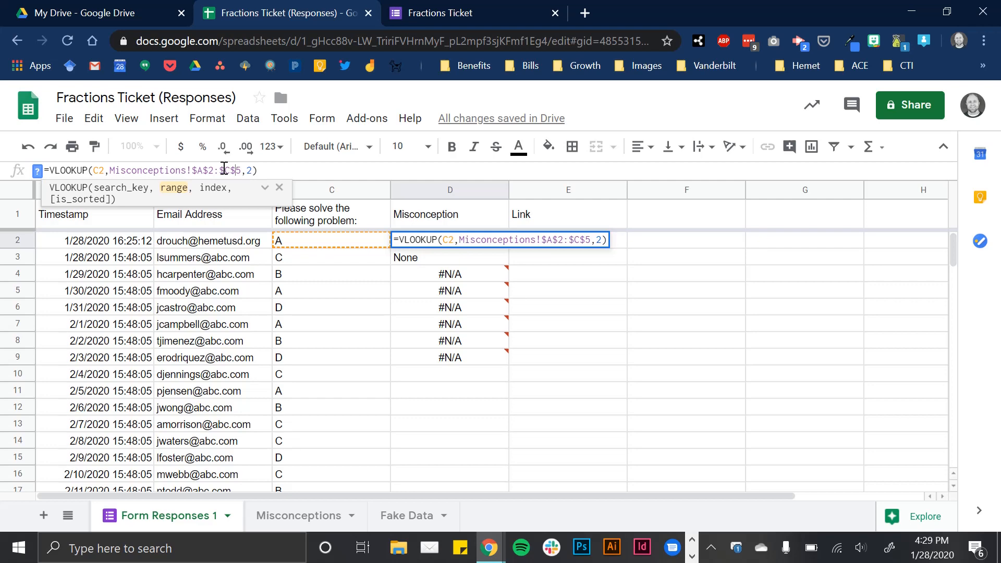
# Commit D2's locked lookup and fill it down the Misconception column to row 37
pyautogui.press('enter')
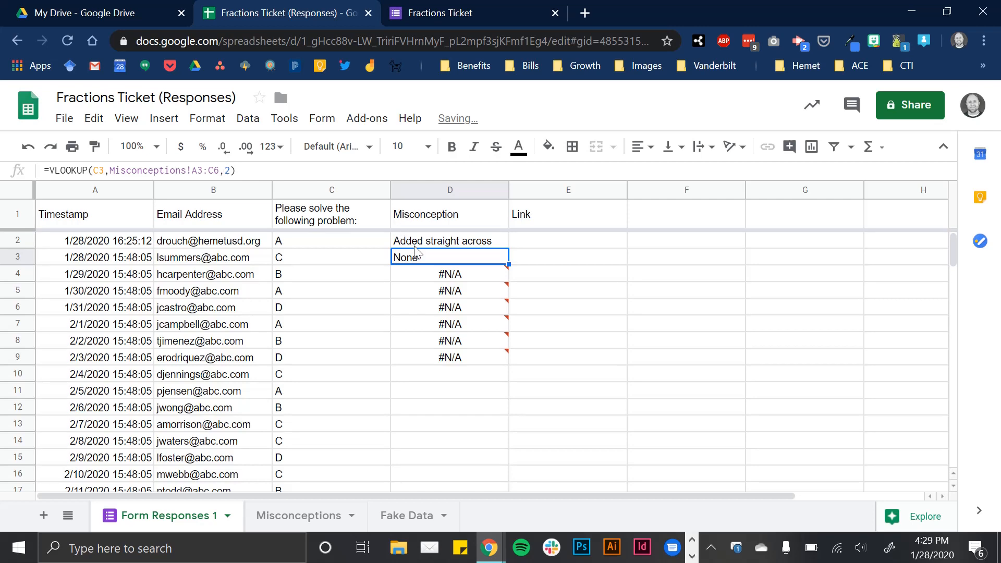
pyautogui.click(449, 240)
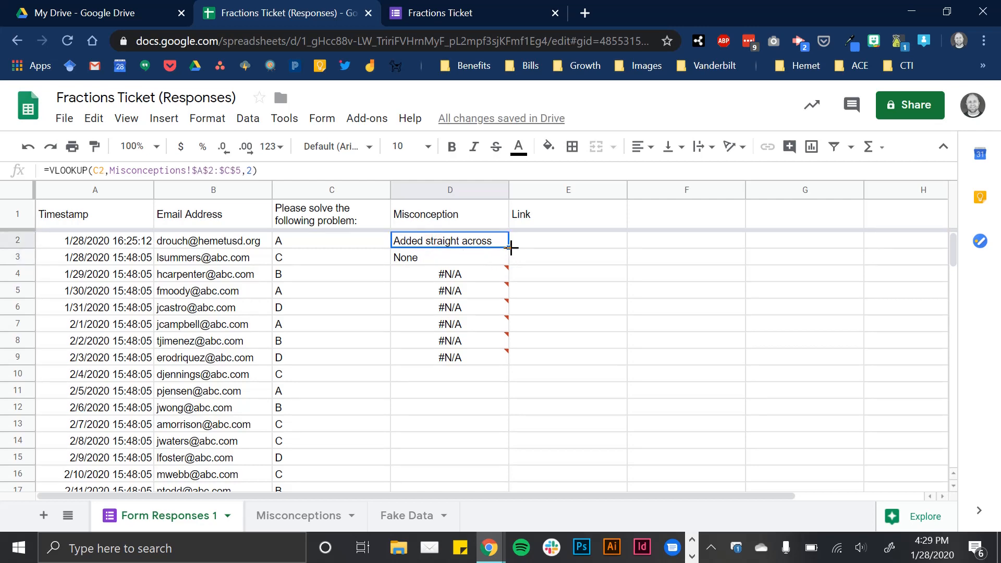
pyautogui.scroll(-3)
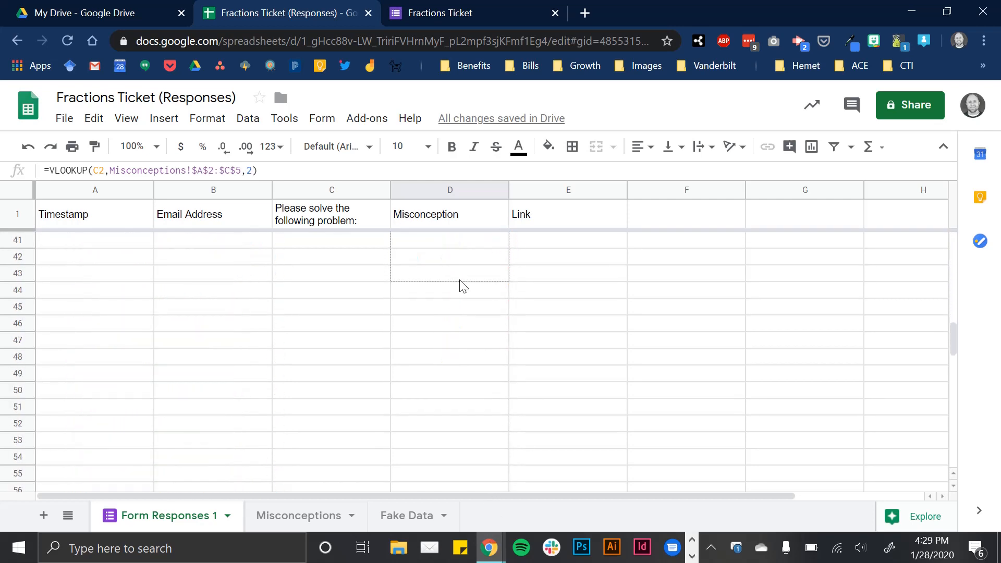
pyautogui.scroll(3)
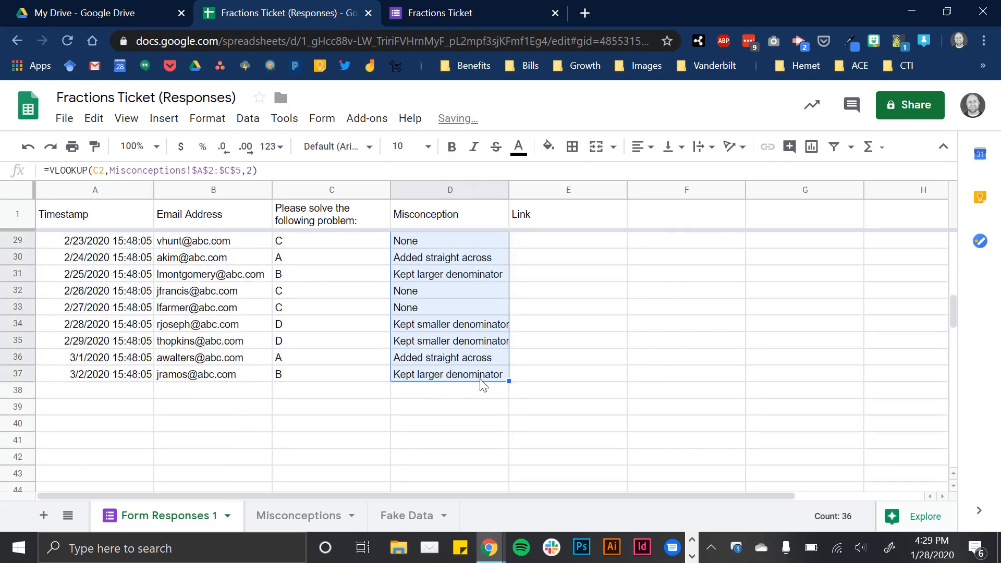
pyautogui.scroll(3)
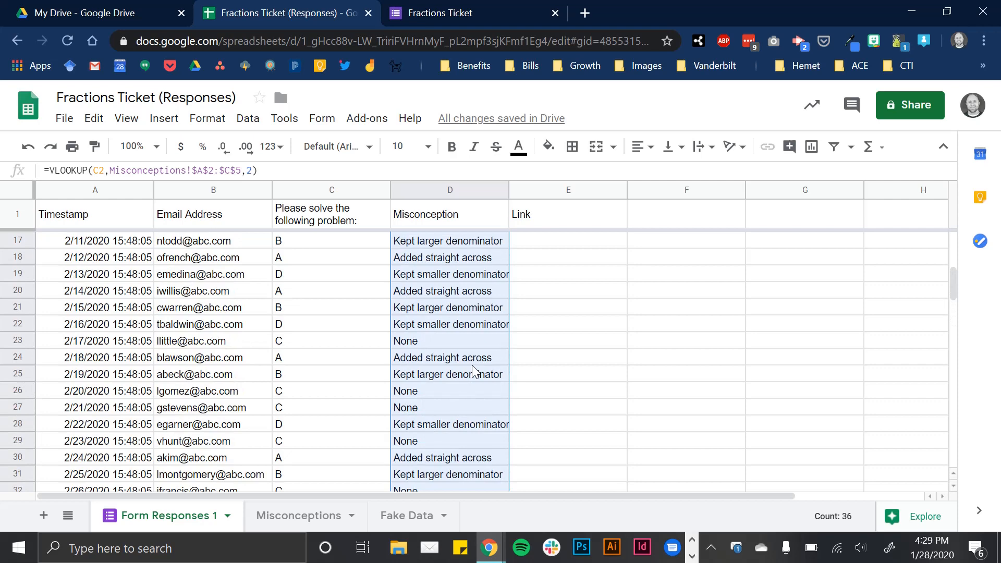
pyautogui.click(312, 256)
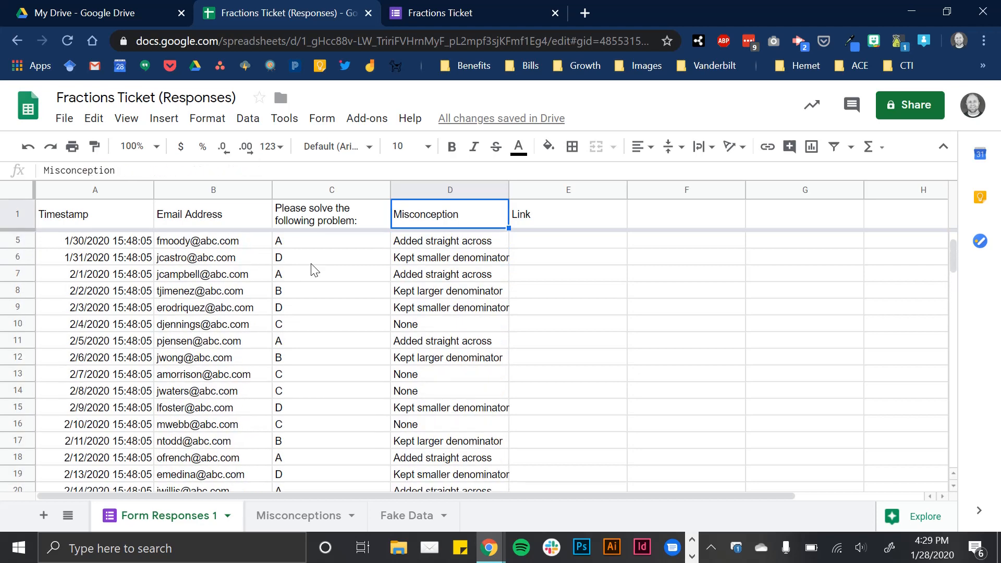
pyautogui.click(449, 240)
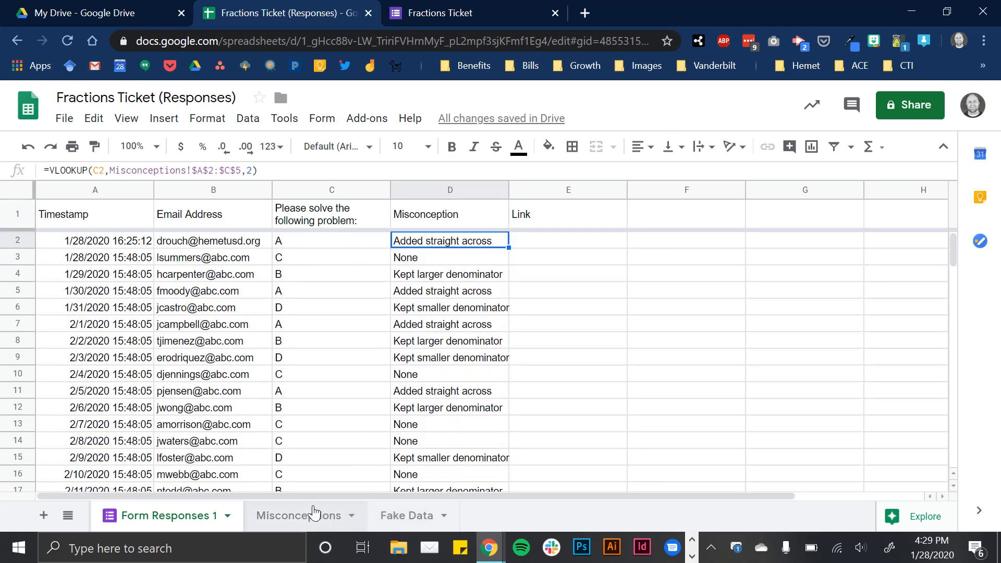
# Check the lookup table and compare the formula copied into E2 with D2's
pyautogui.click(297, 515)
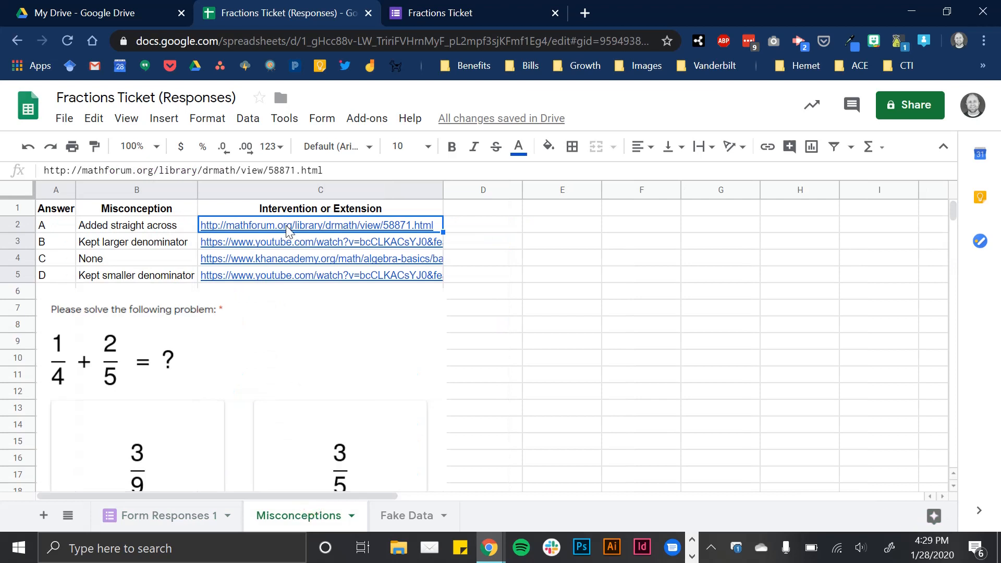
pyautogui.moveTo(338, 224)
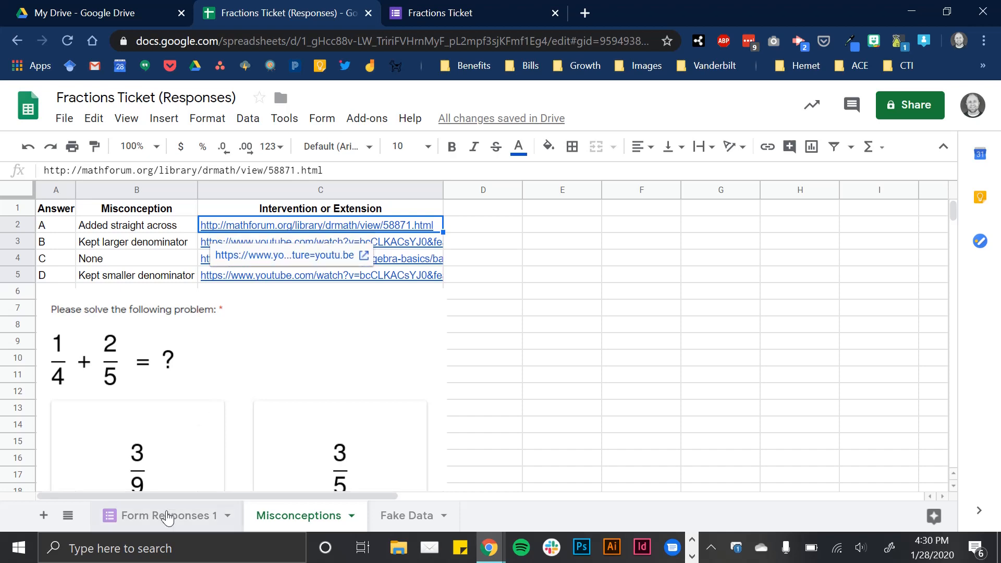
pyautogui.click(171, 515)
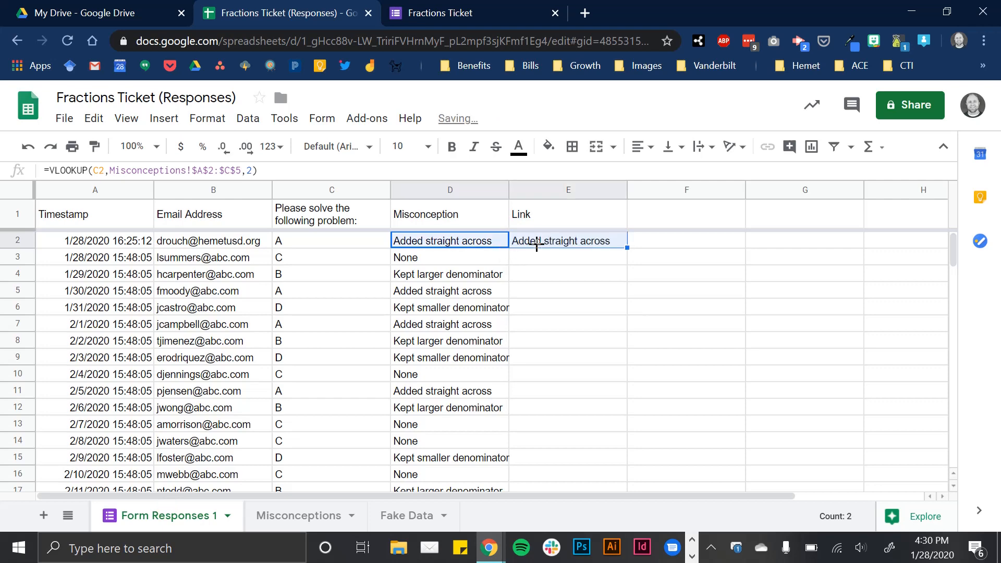
pyautogui.click(567, 240)
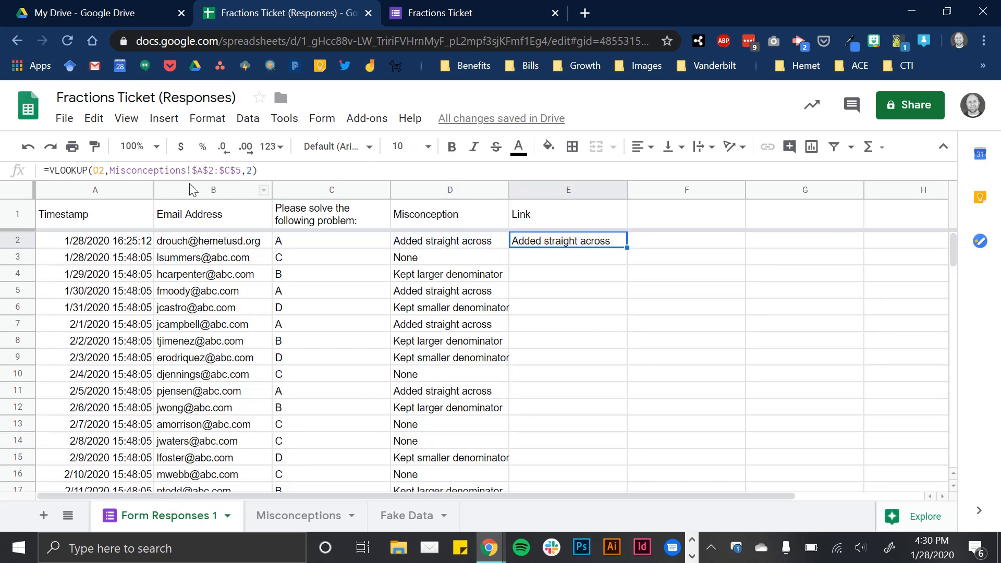
pyautogui.click(450, 241)
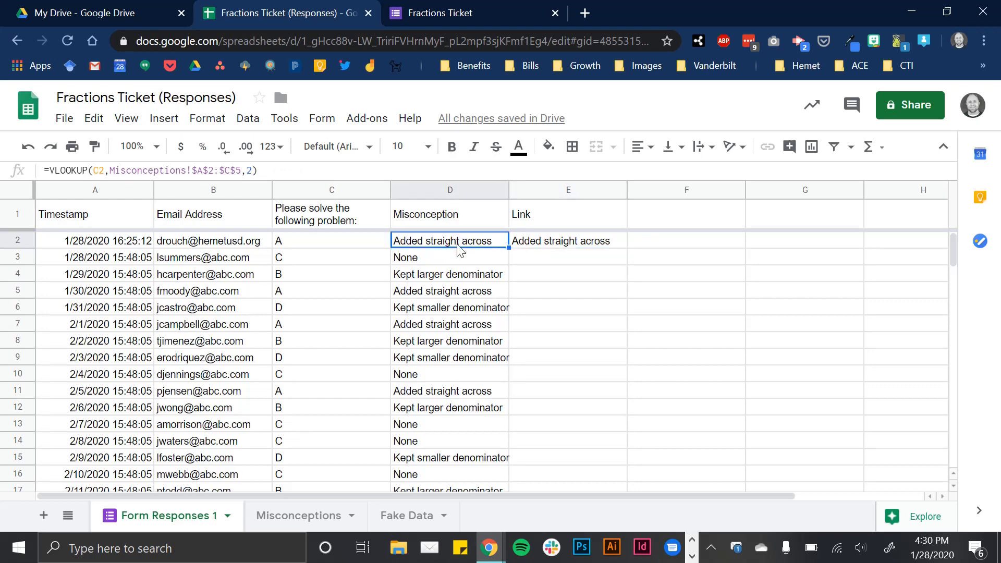
pyautogui.click(567, 241)
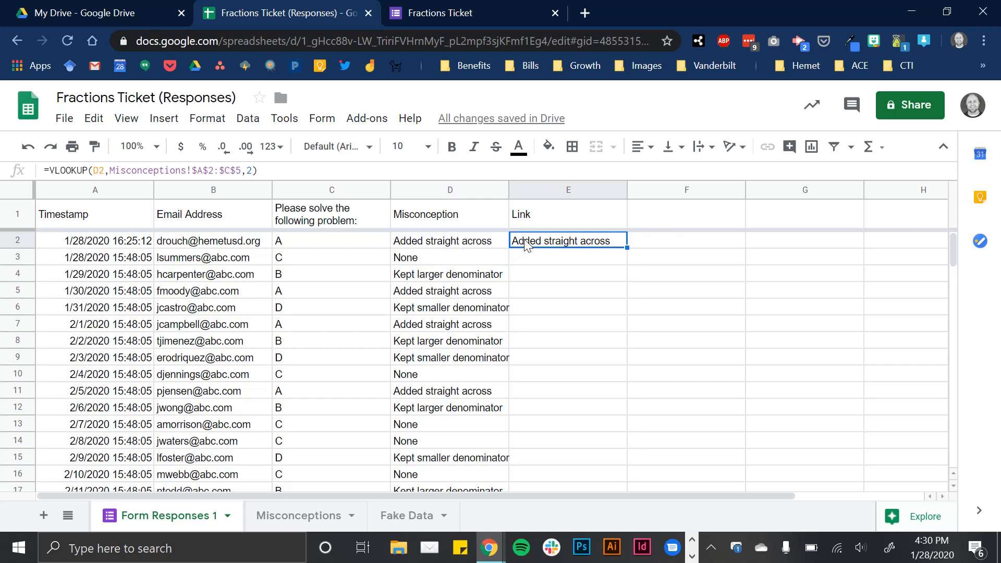
# Edit E2 to =VLOOKUP(C2,Misconceptions!$A$2:$C$5,3) to return the intervention link
pyautogui.doubleClick(568, 241)
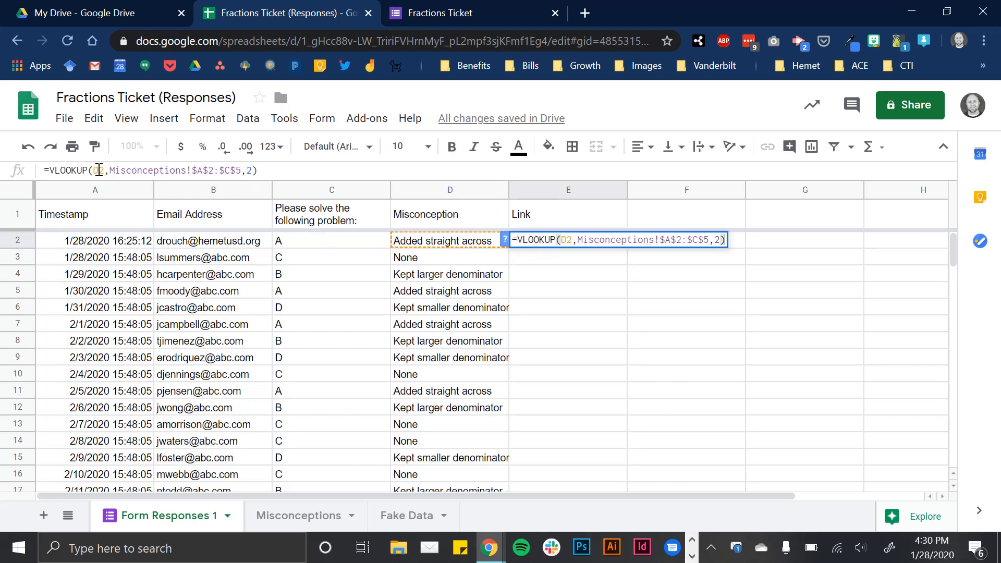
pyautogui.click(331, 241)
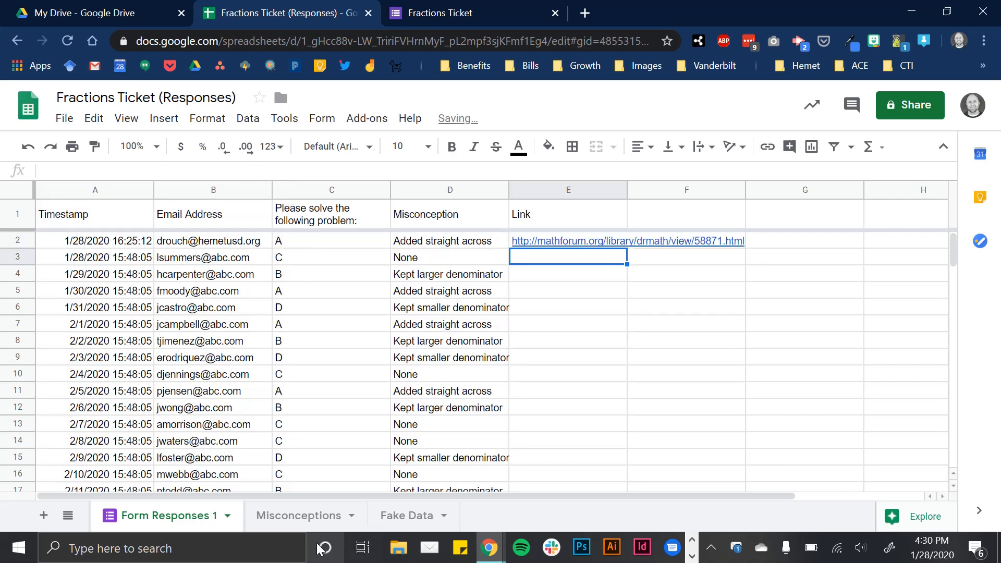
pyautogui.click(298, 515)
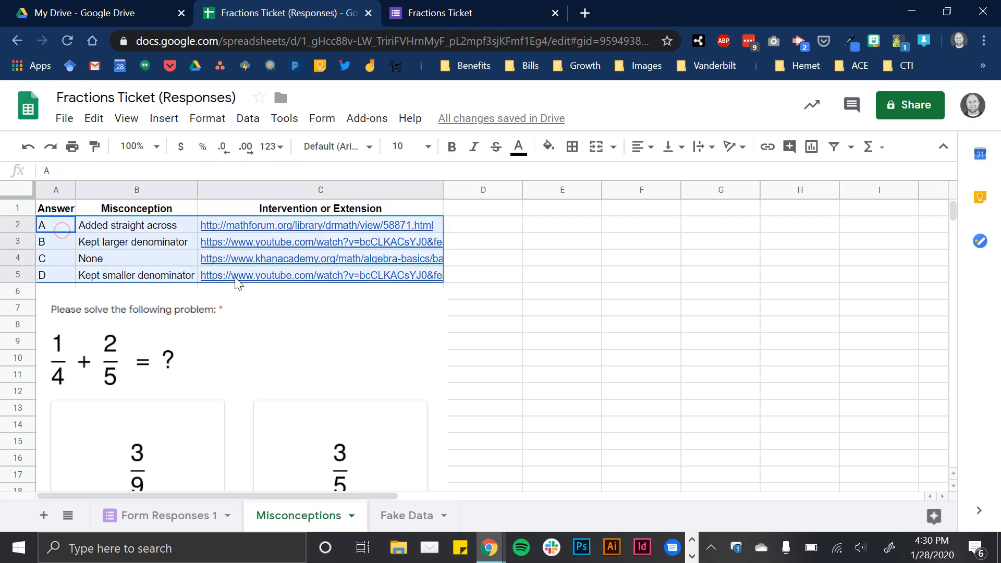
# Return to Form Responses 1 and select E2's intervention-link formula to copy down the Link column
pyautogui.click(167, 515)
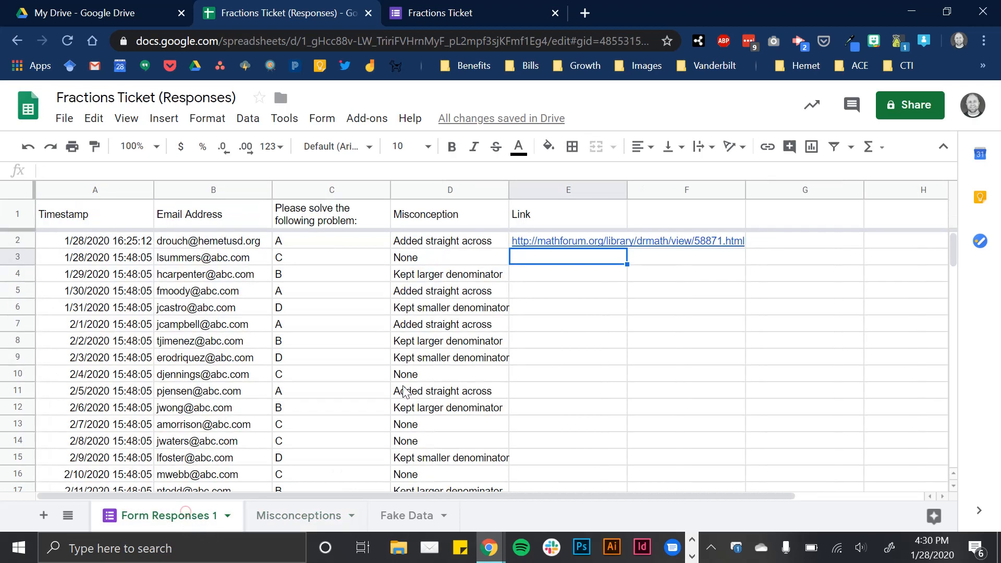
pyautogui.click(567, 241)
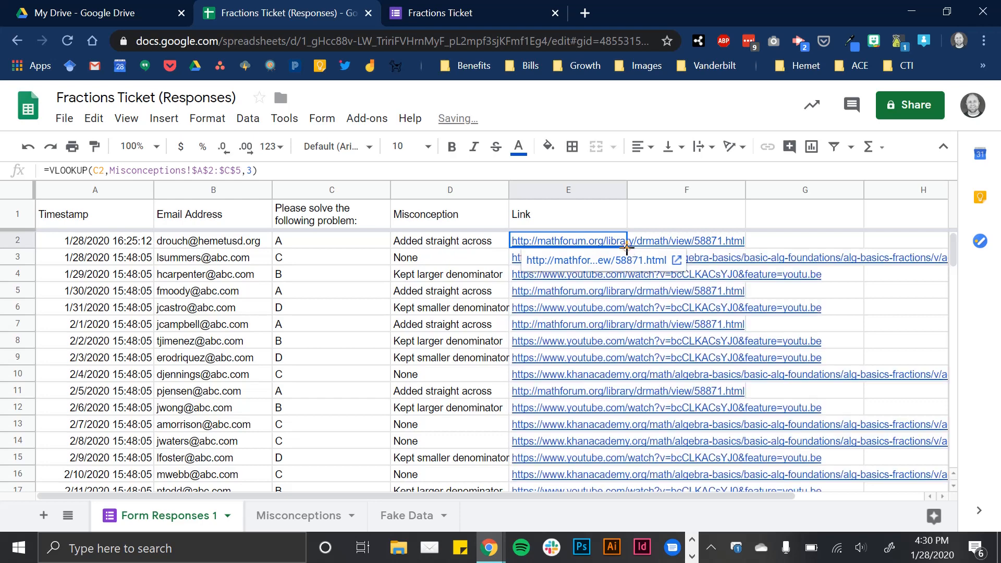
pyautogui.moveTo(580, 222)
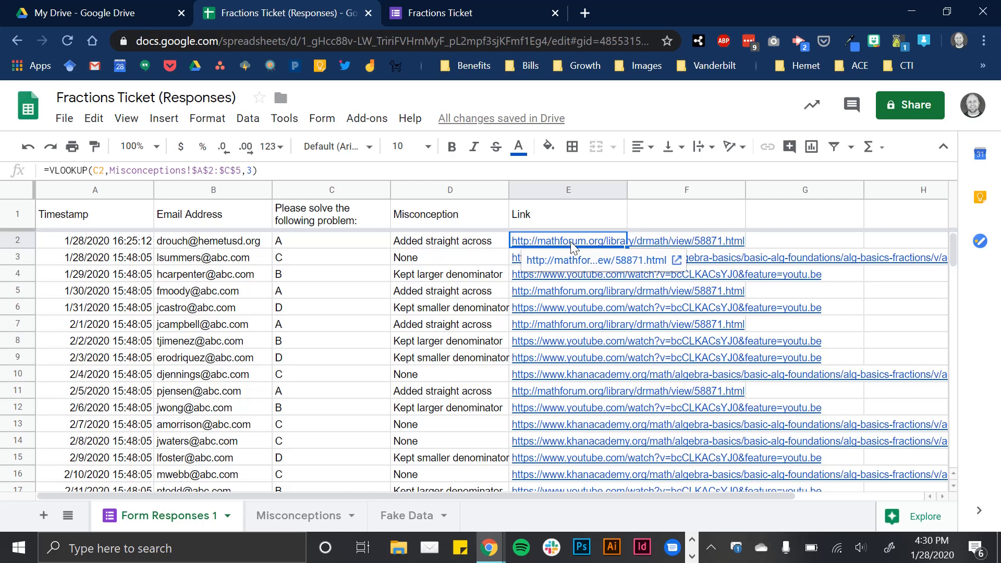
pyautogui.moveTo(279, 367)
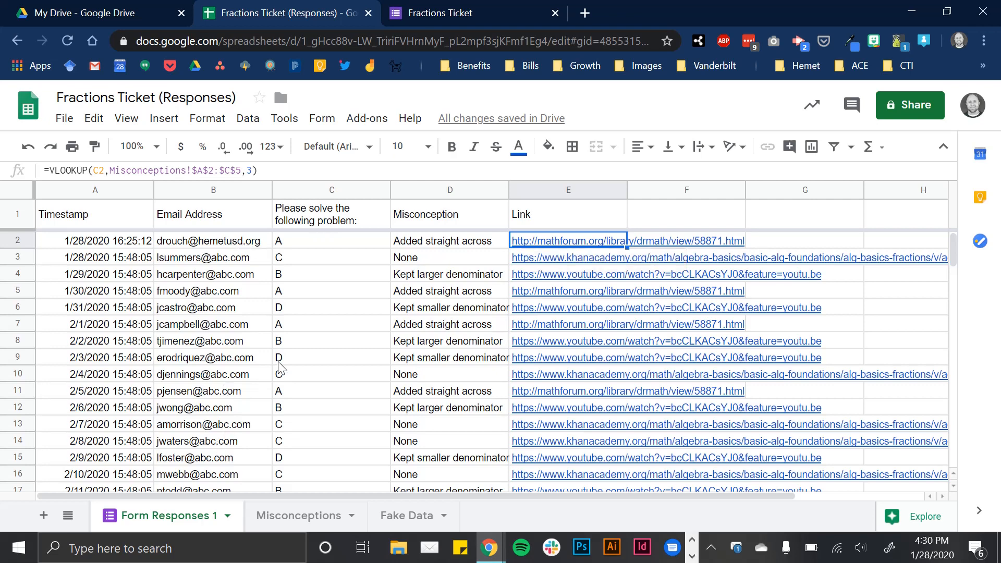
pyautogui.moveTo(361, 366)
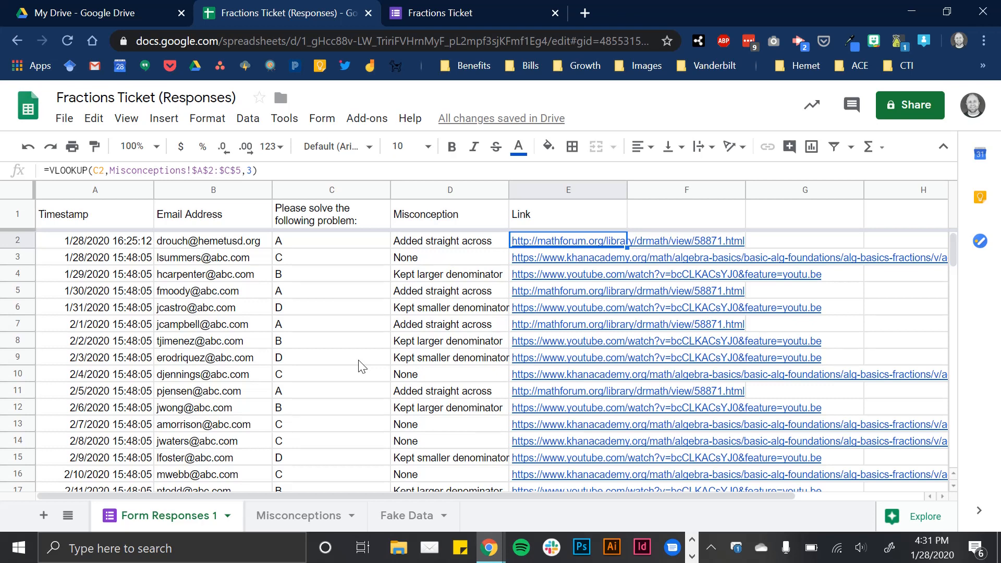
pyautogui.moveTo(738, 89)
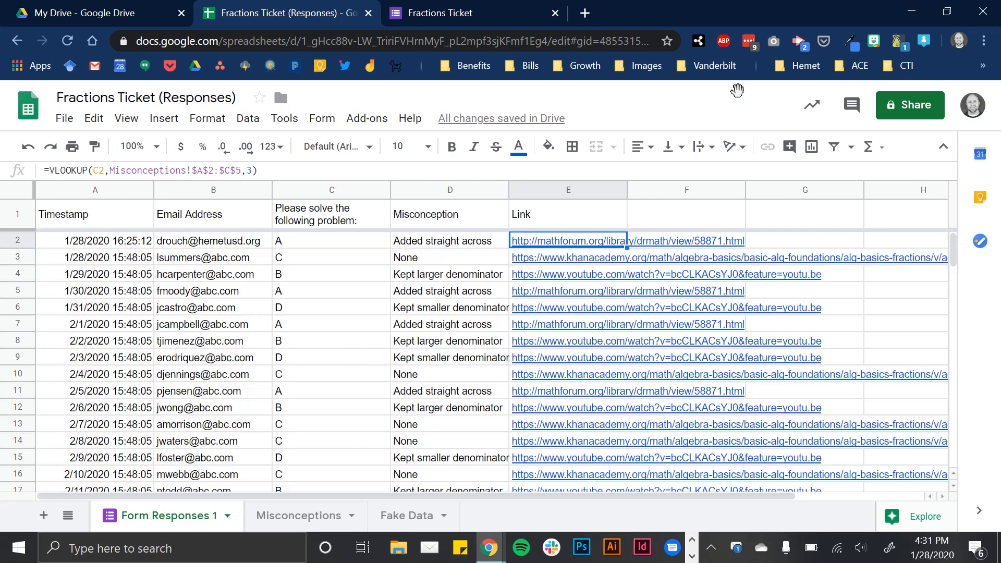